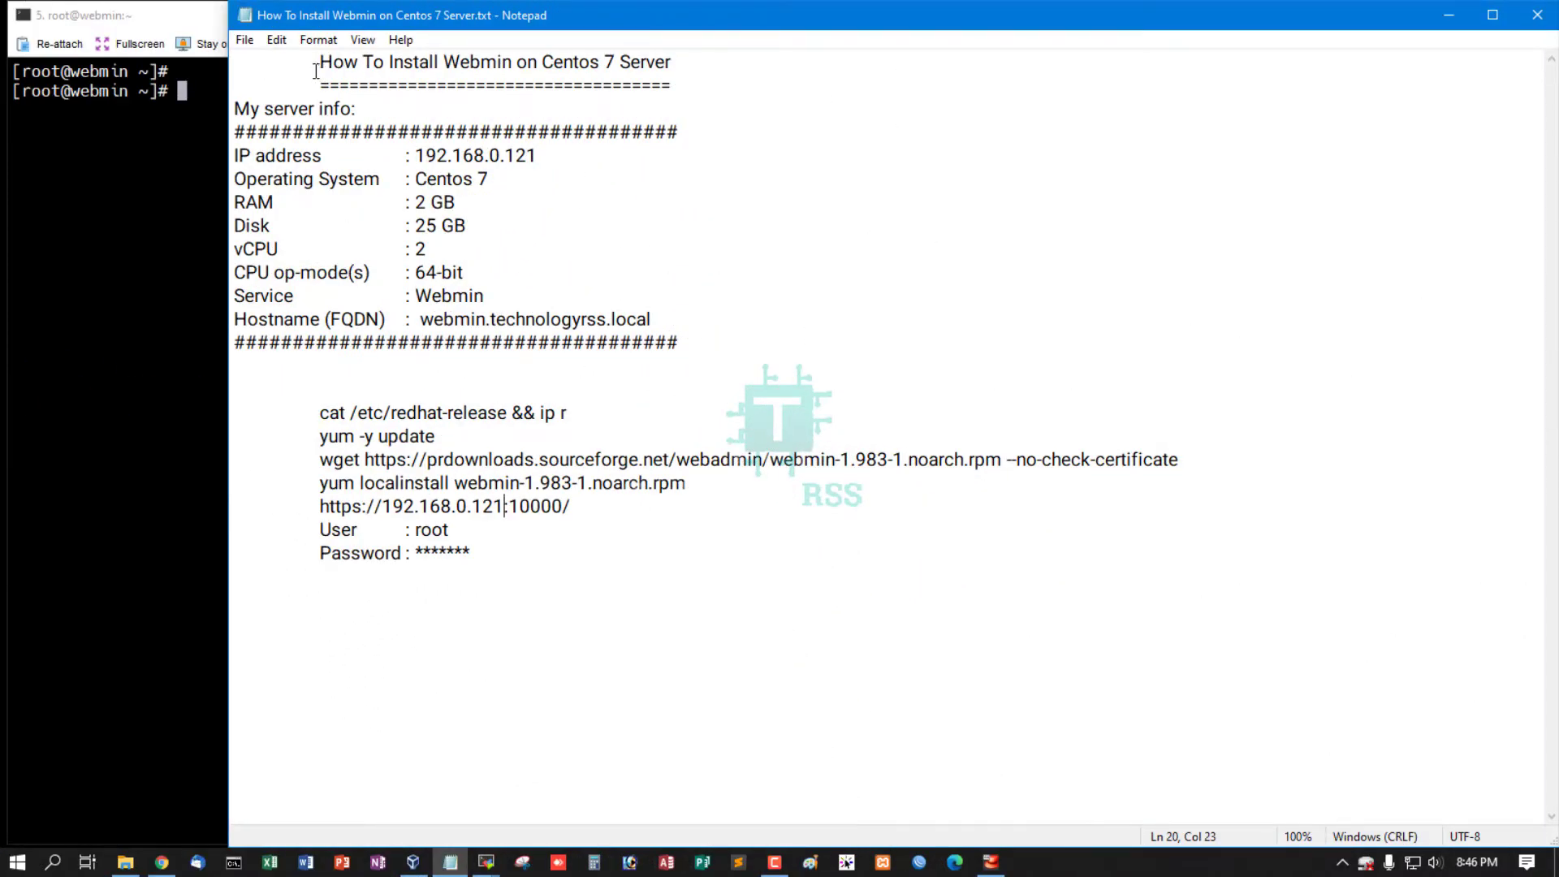
Step: Review the install notes and select the first command, the release check
triple_click(493, 62)
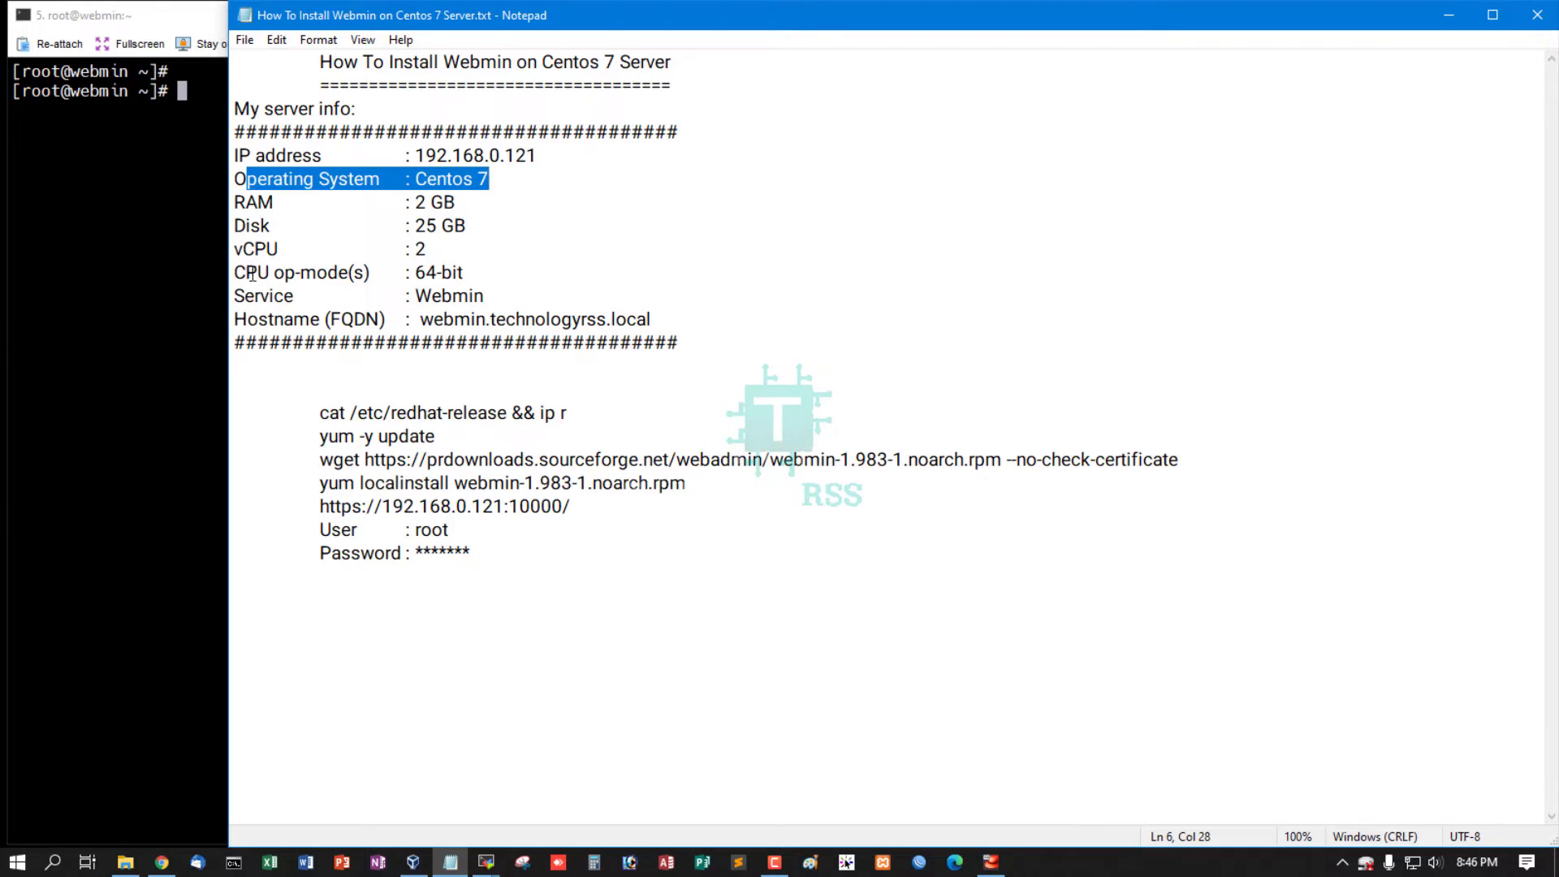
double_click(295, 226)
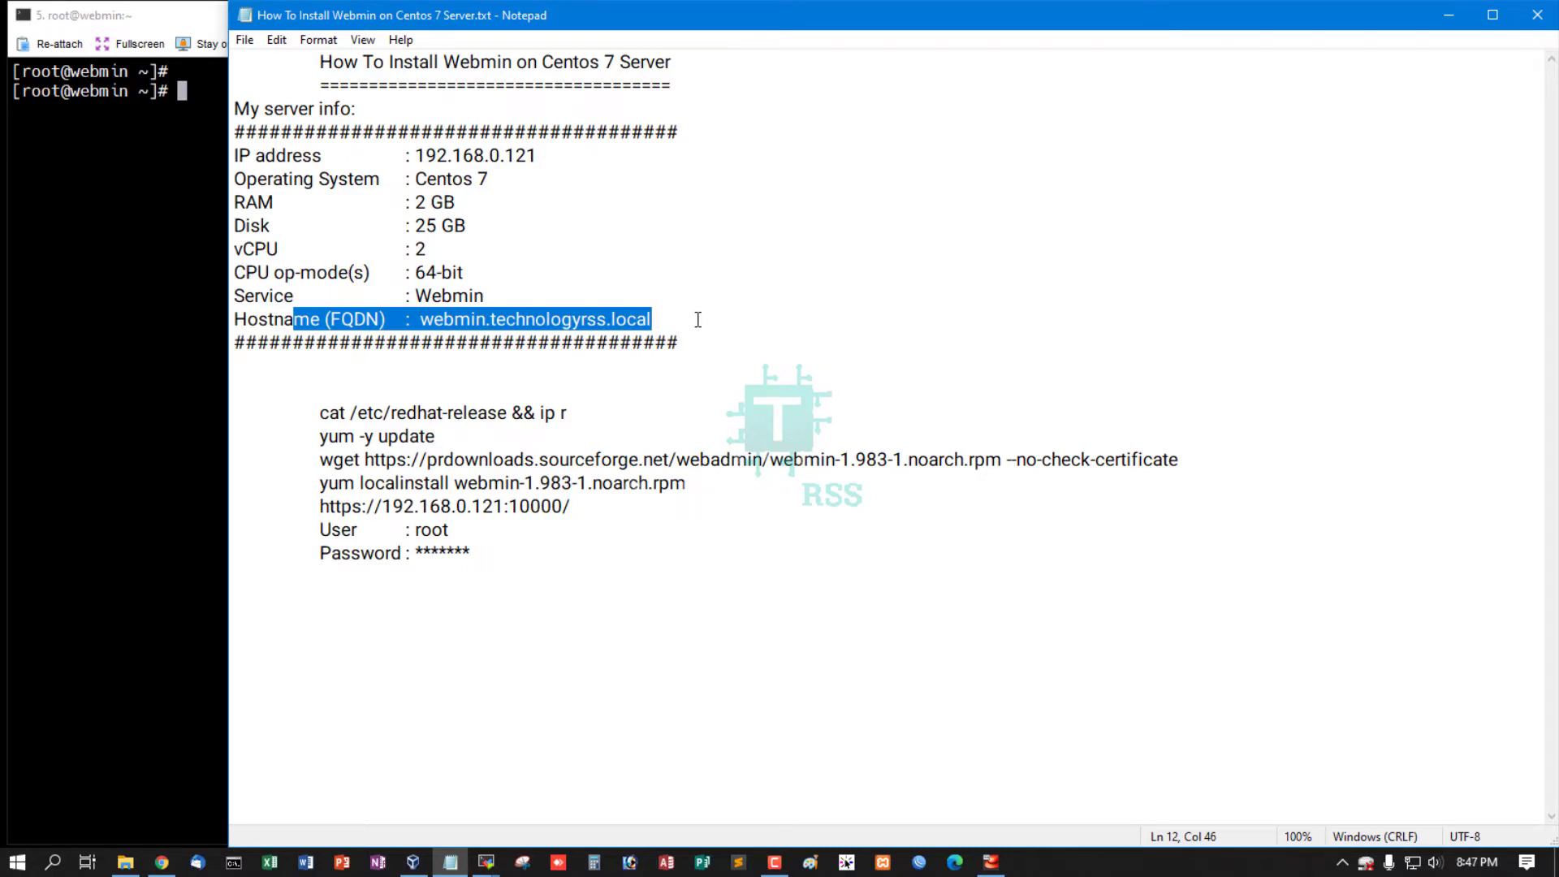
left_click(568, 411)
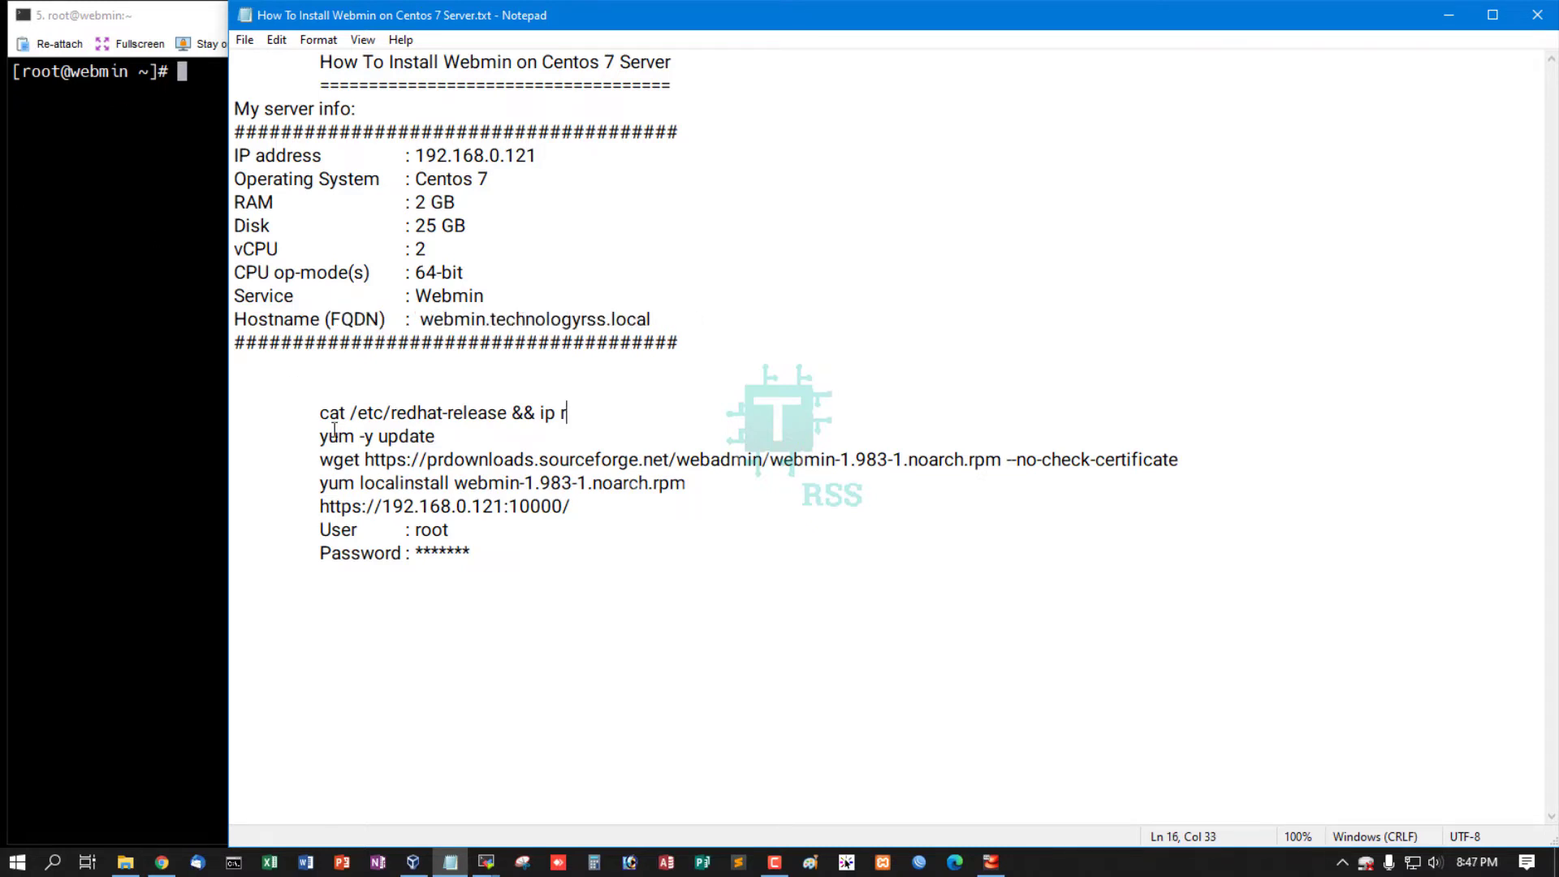
Step: Run the release check in the terminal and highlight the CentOS release number 2009
double_click(444, 411)
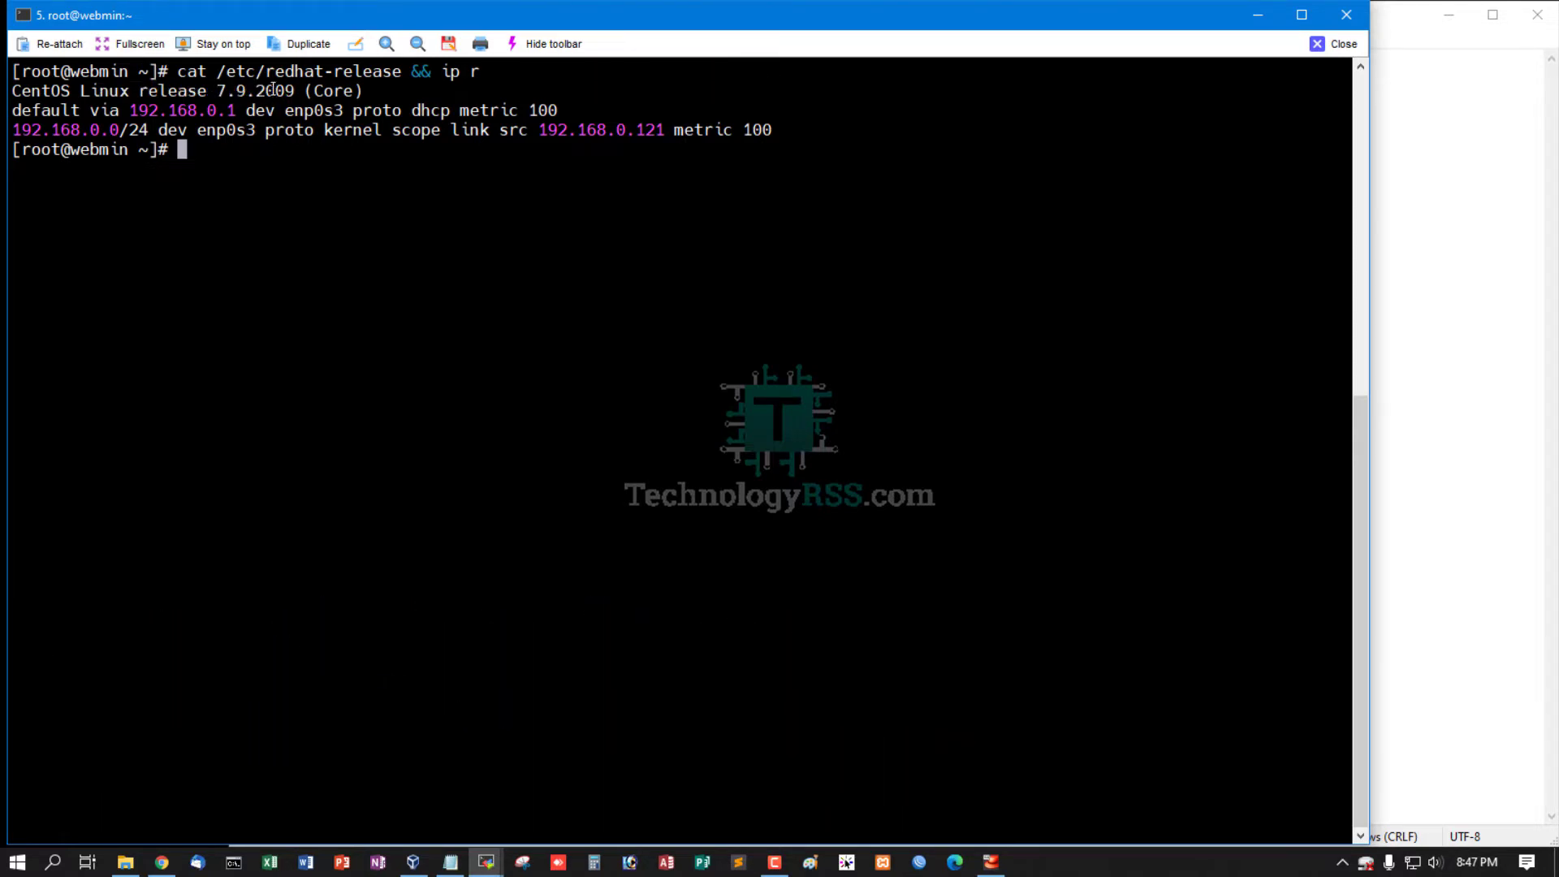
double_click(274, 90)
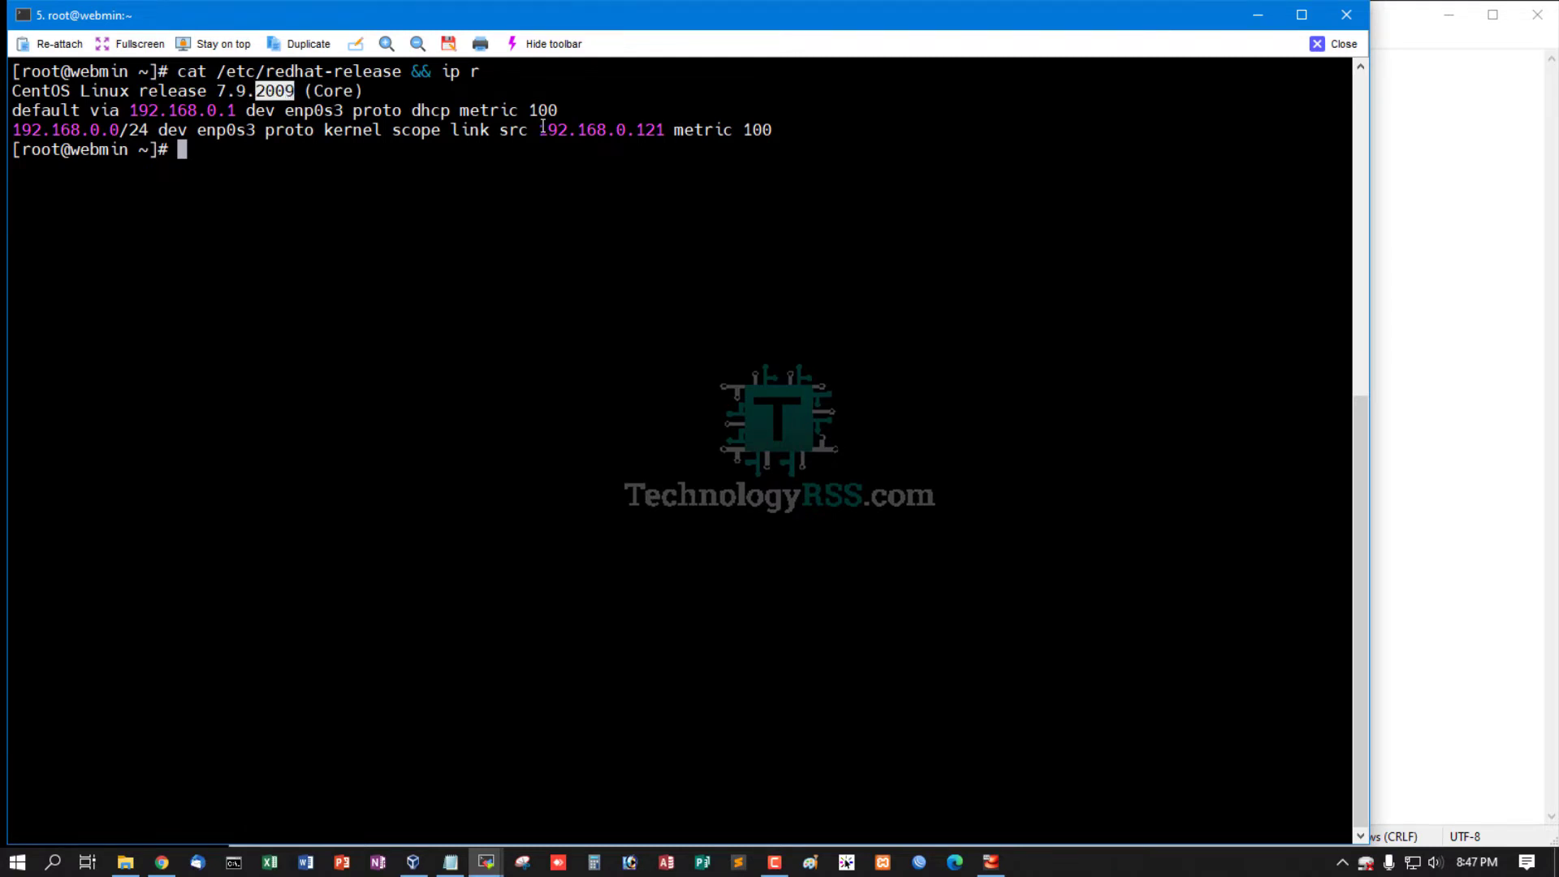
left_click(450, 861)
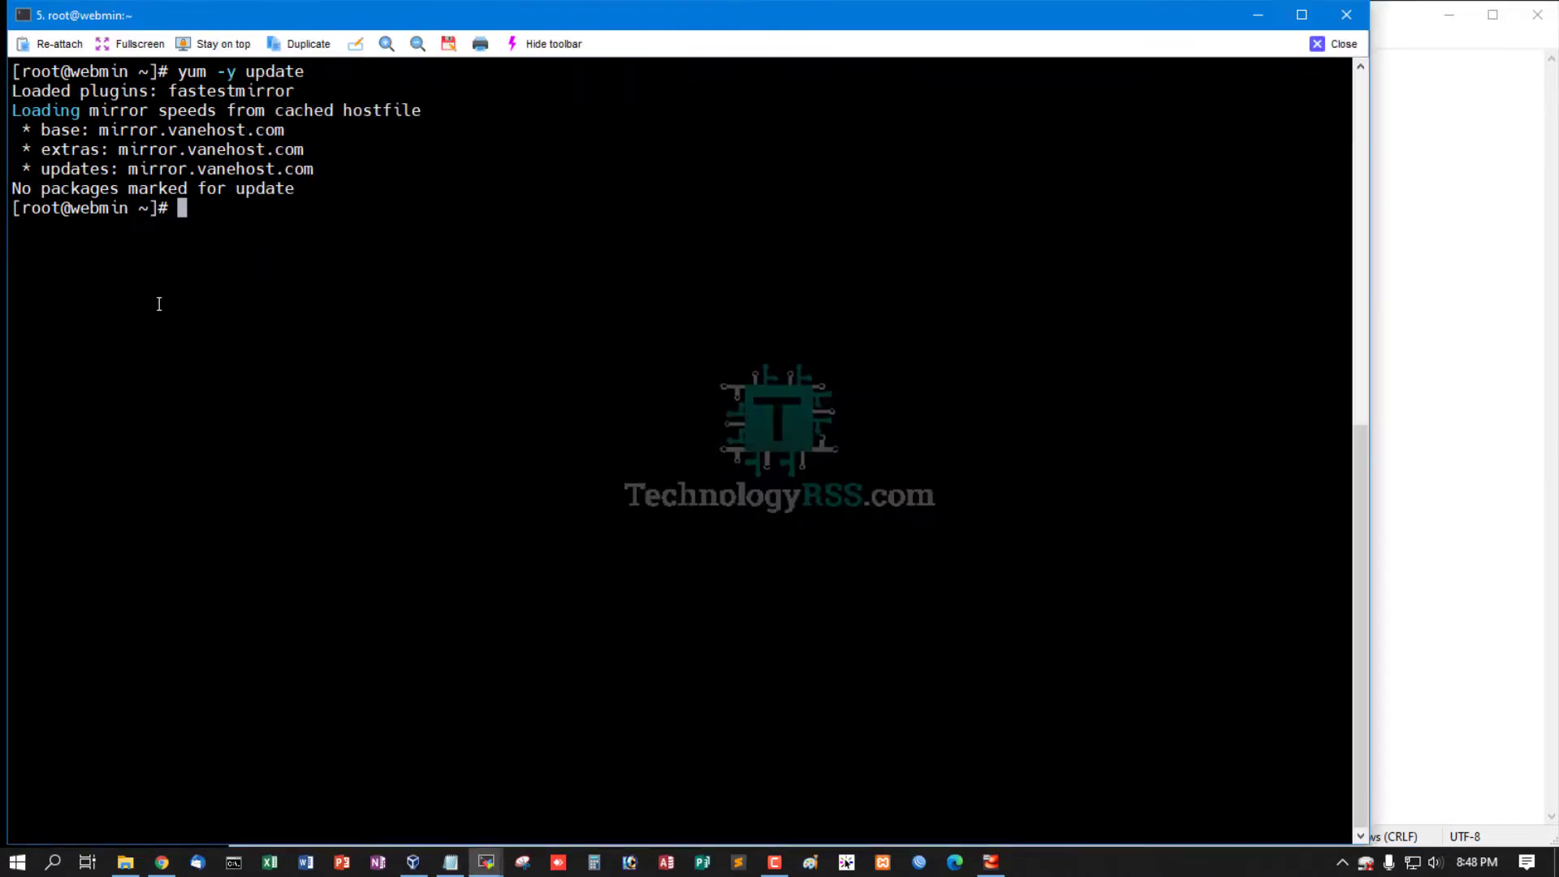
Step: Download the Webmin 1.983-1 RPM with wget, then copy the yum localinstall line from the notes
key("Return")
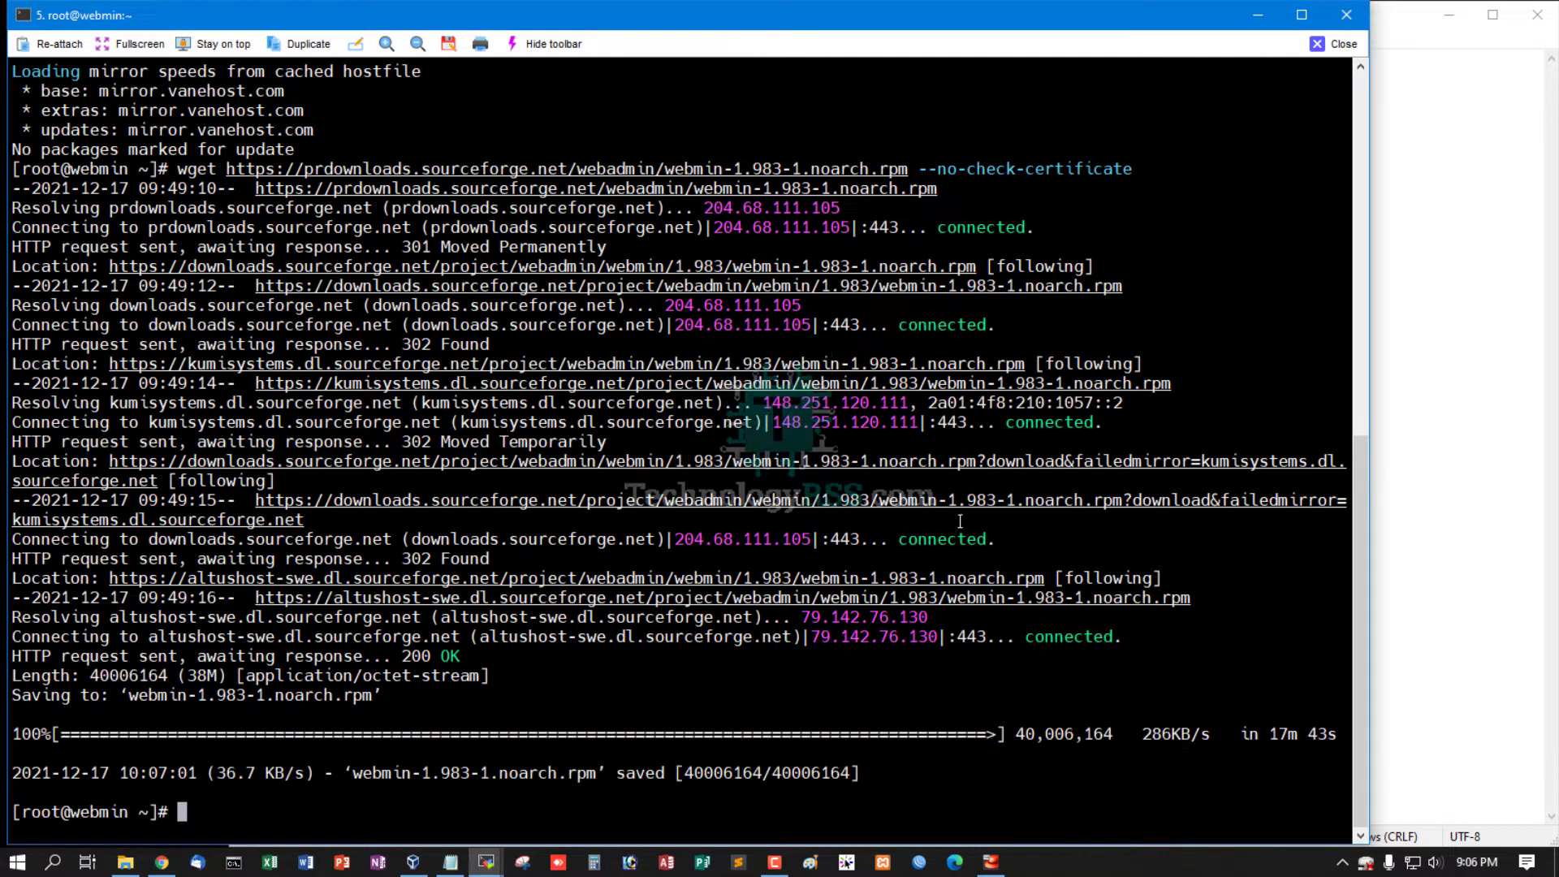
left_click(449, 862)
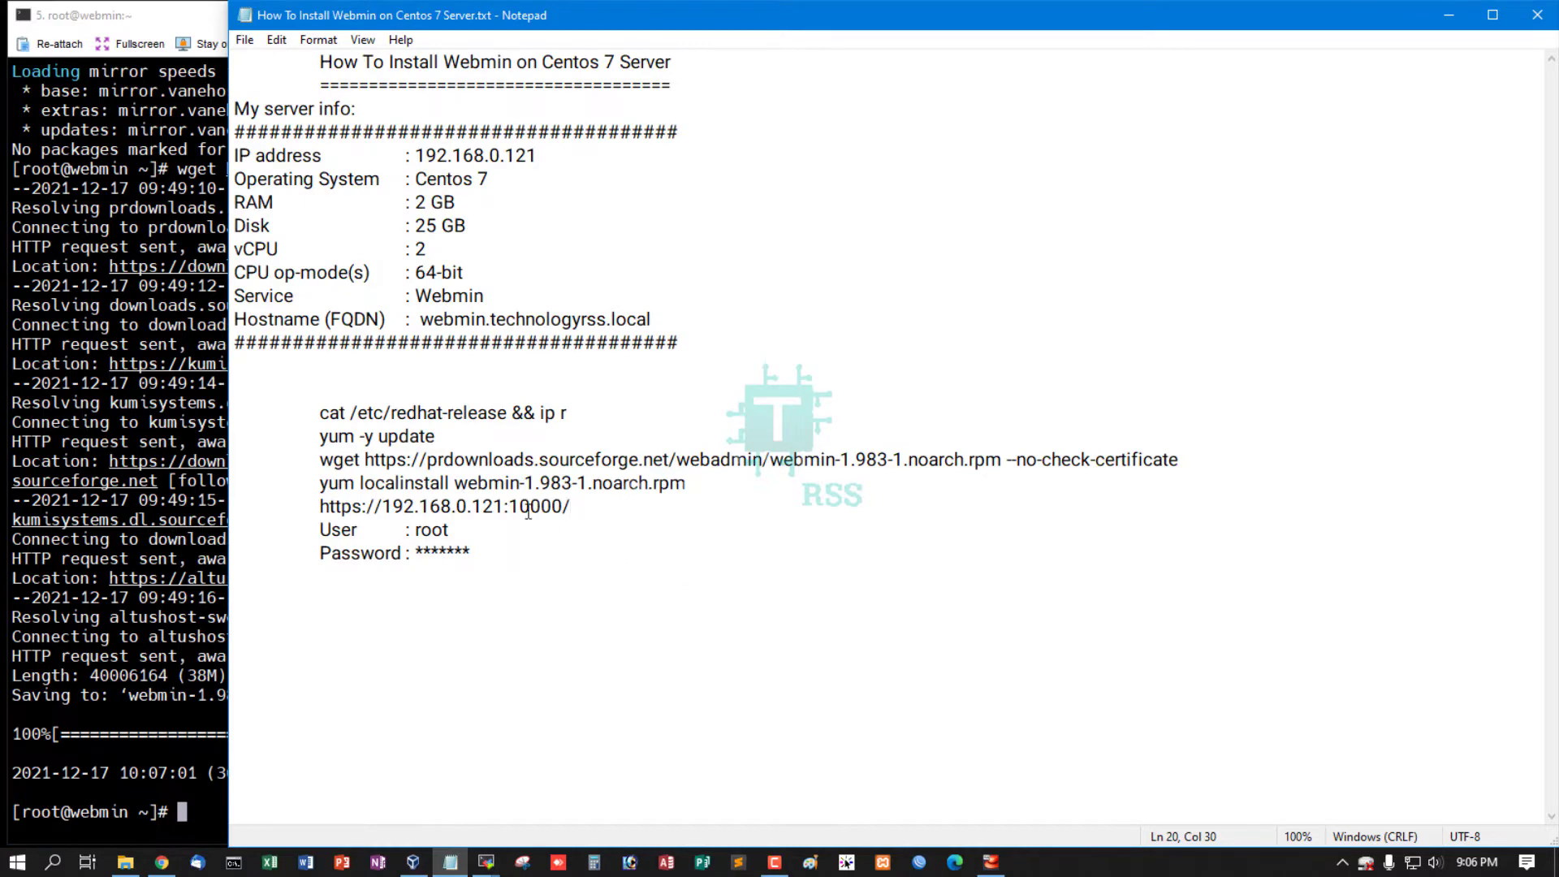
triple_click(502, 484)
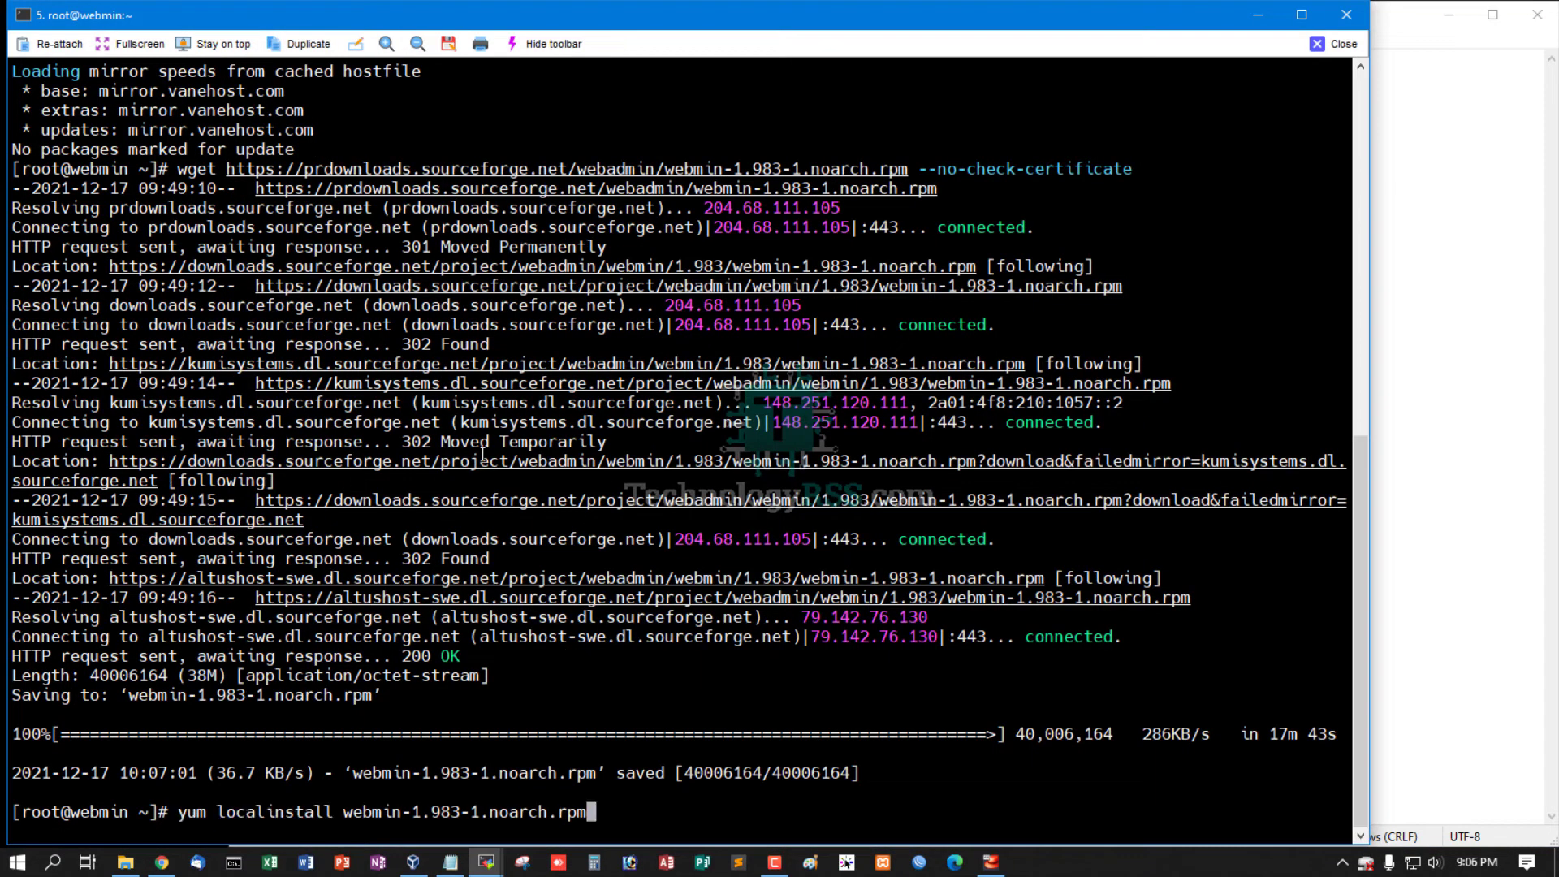
Step: Run yum localinstall on webmin-1.983-1.noarch.rpm and confirm with y to install the 30 Perl dependencies
key("Return")
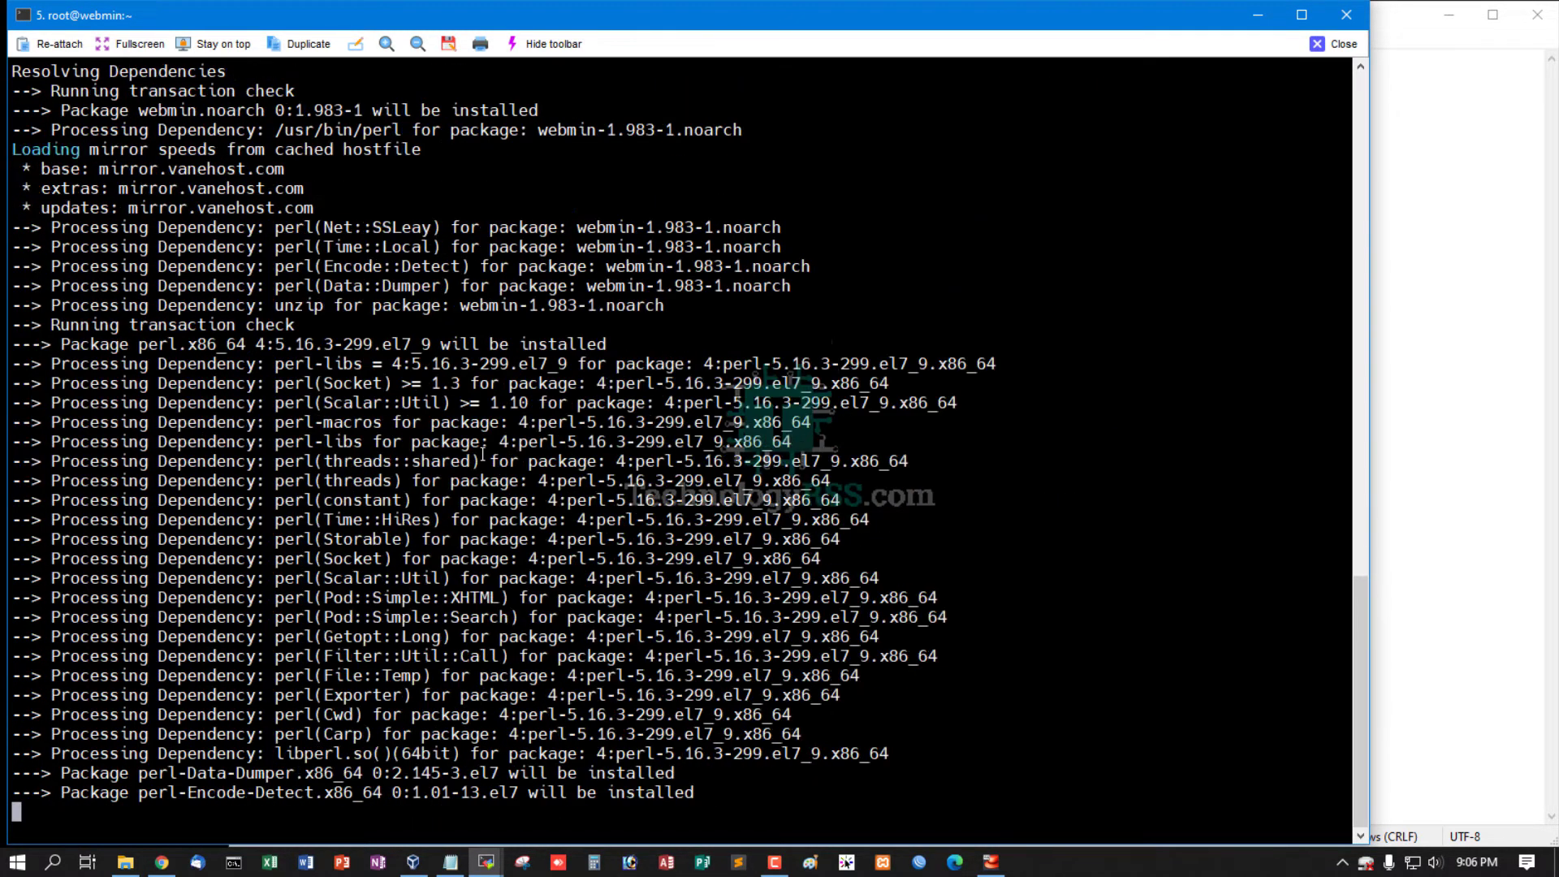
scroll("down", 3)
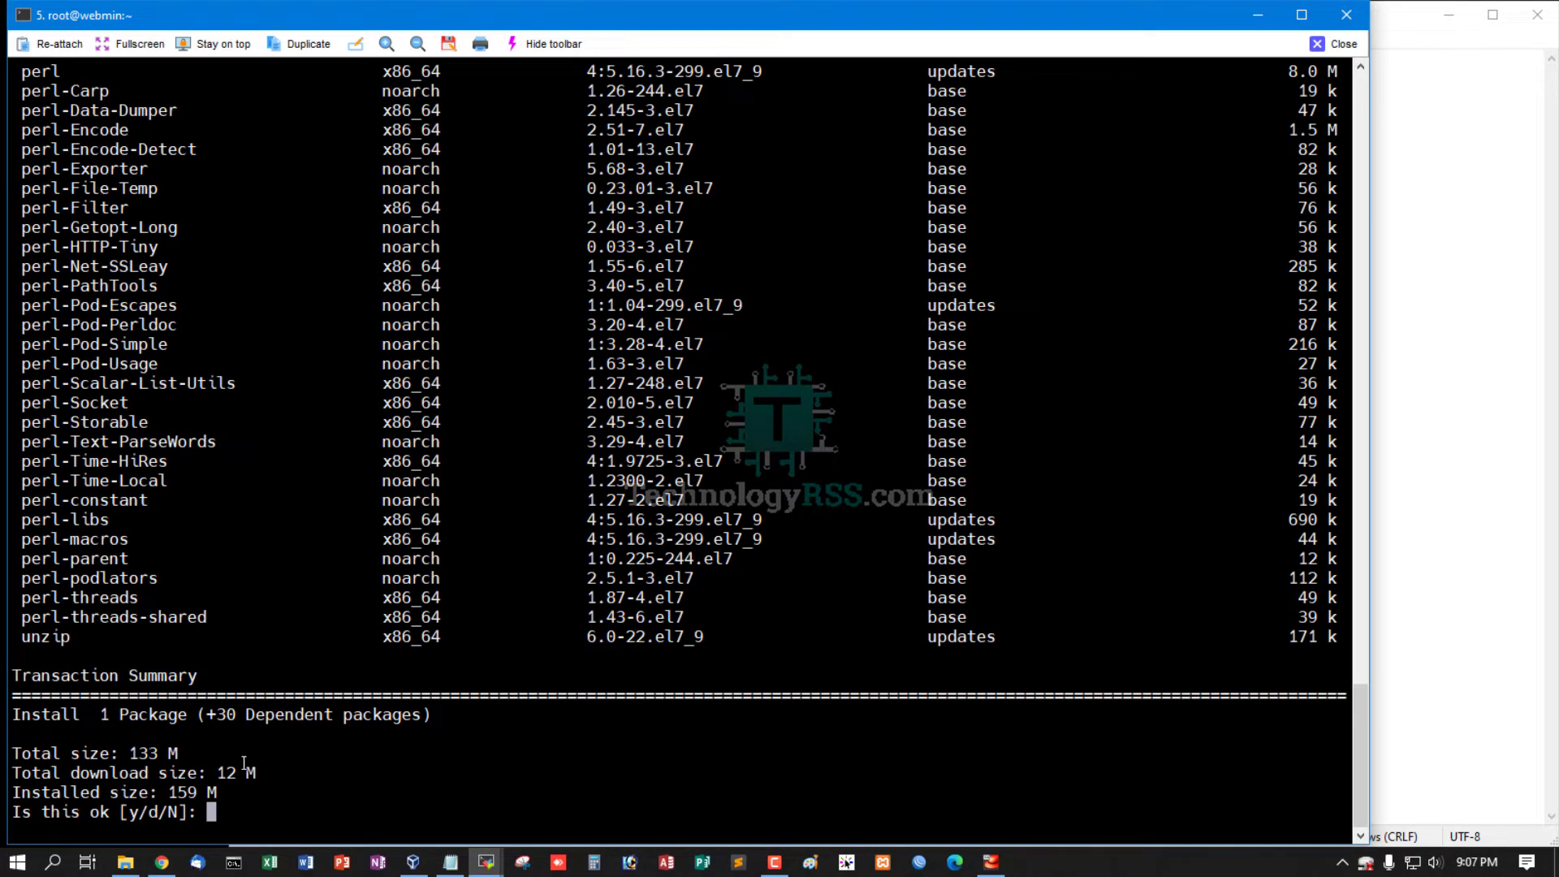
mouse_move(130, 751)
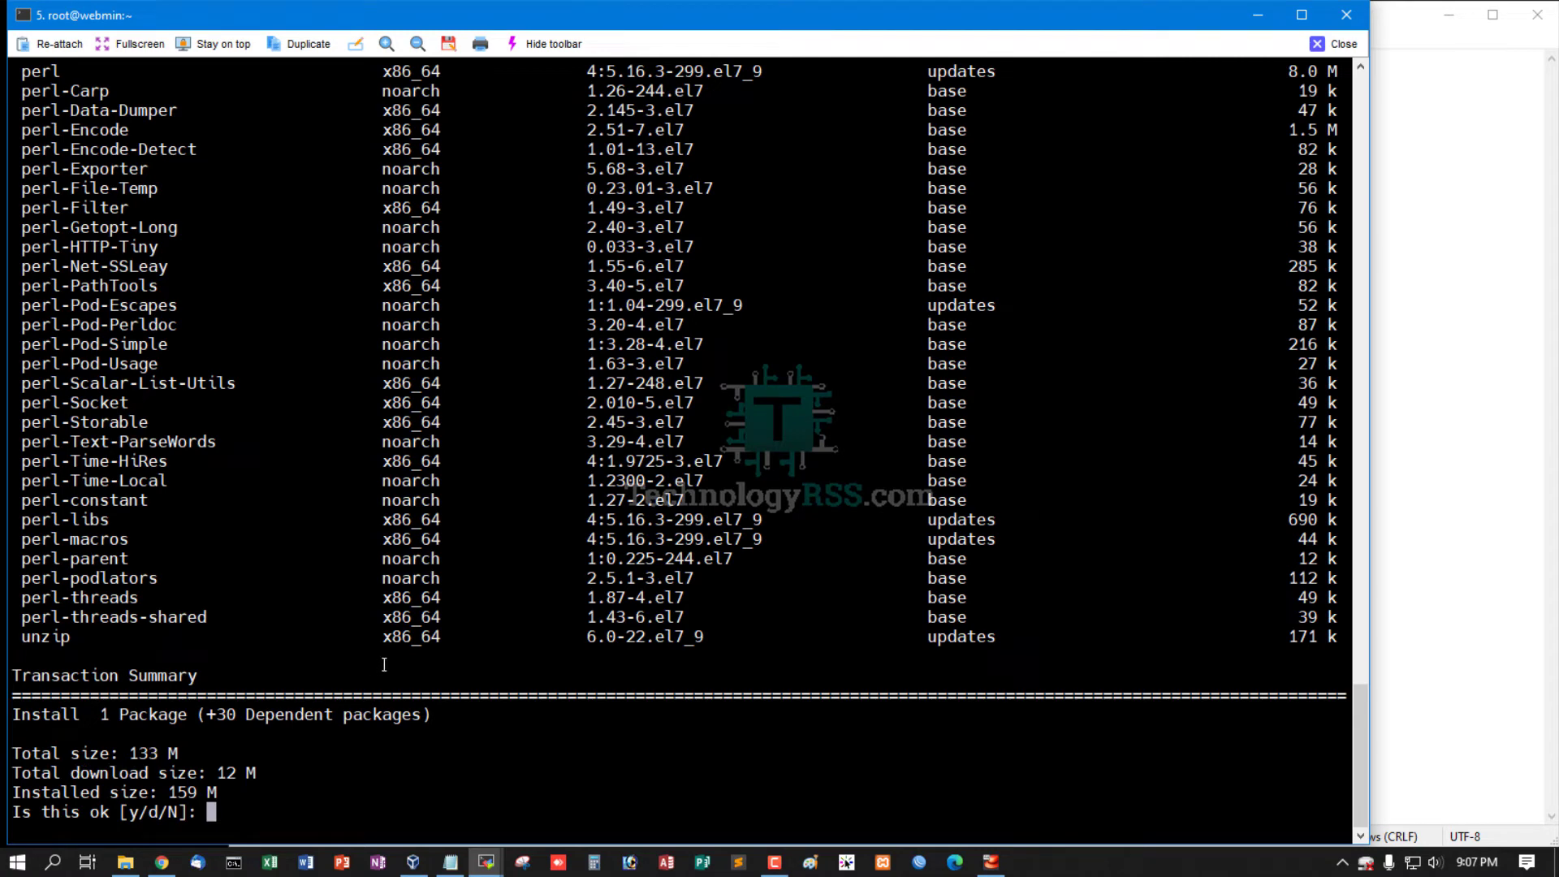
type("y")
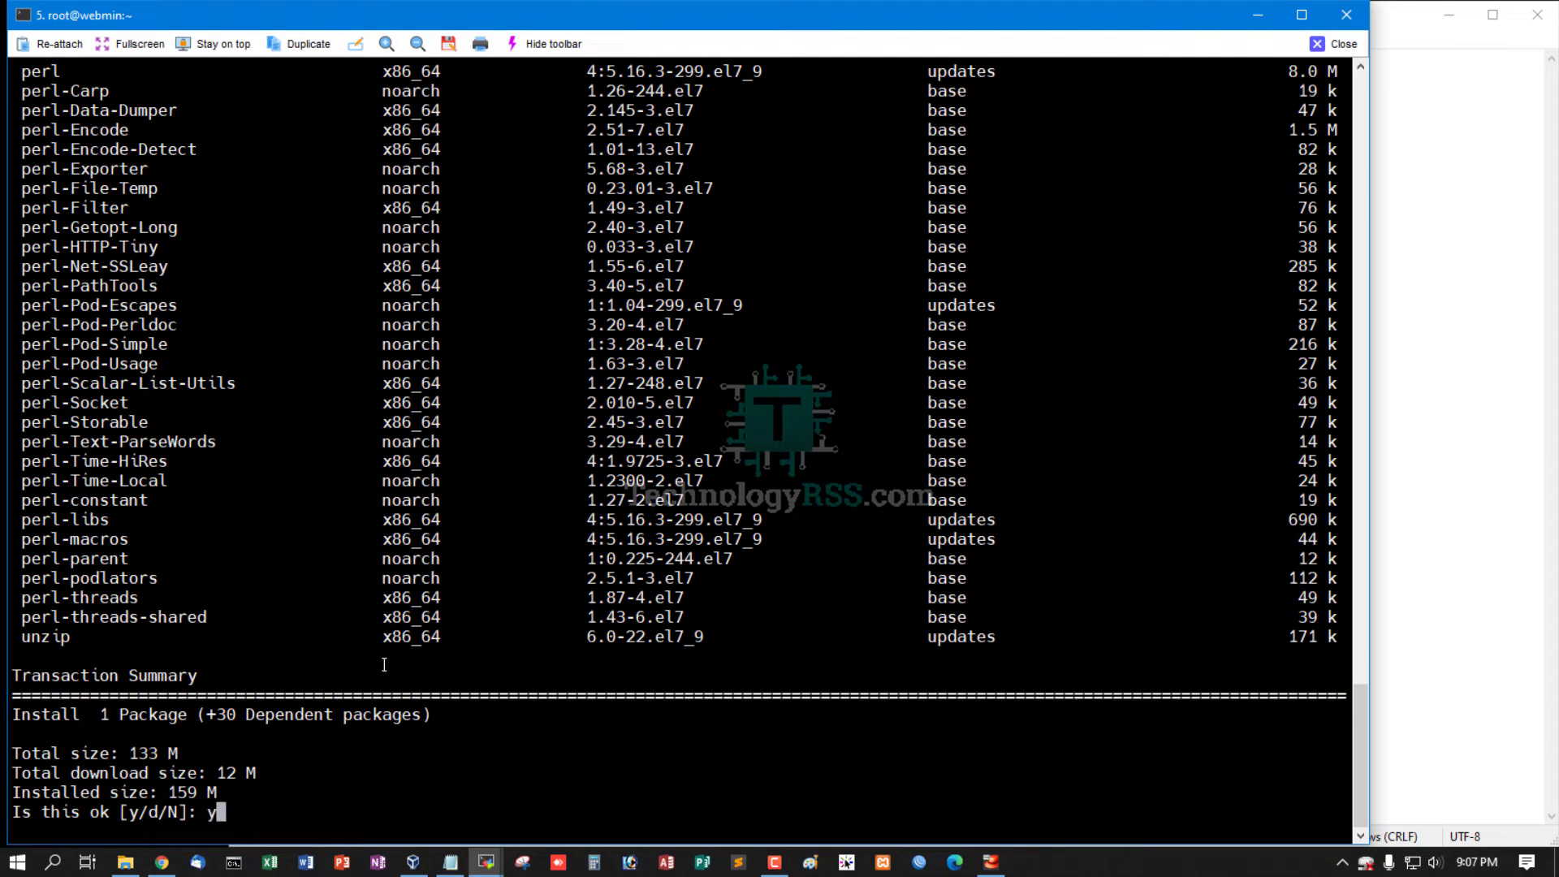
key("Return")
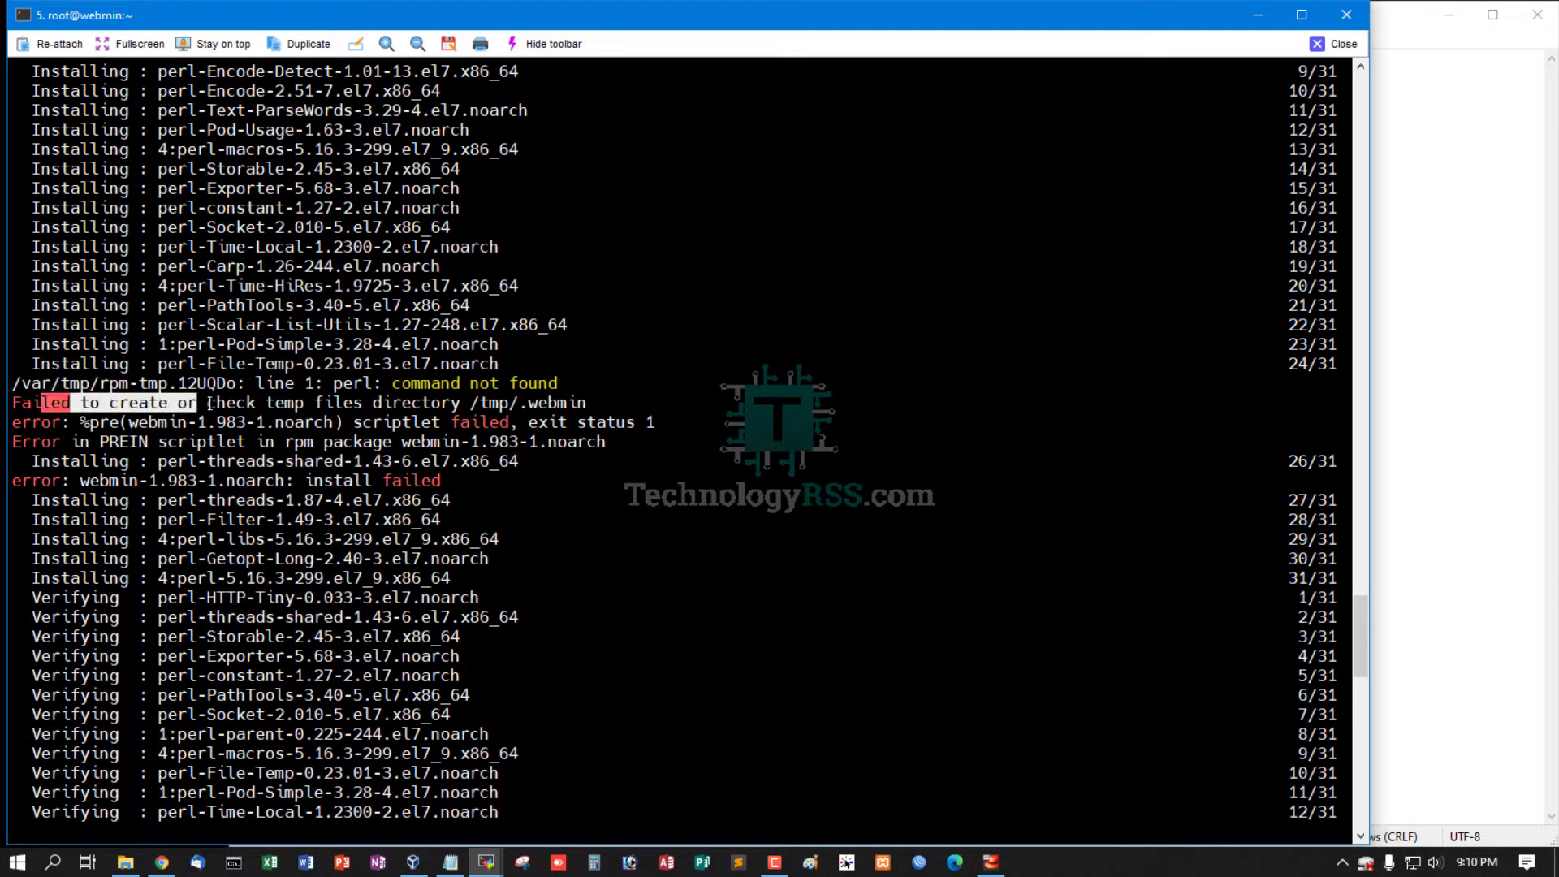
Step: Scroll through the second install run and highlight the Webmin install complete message
scroll("down", 3)
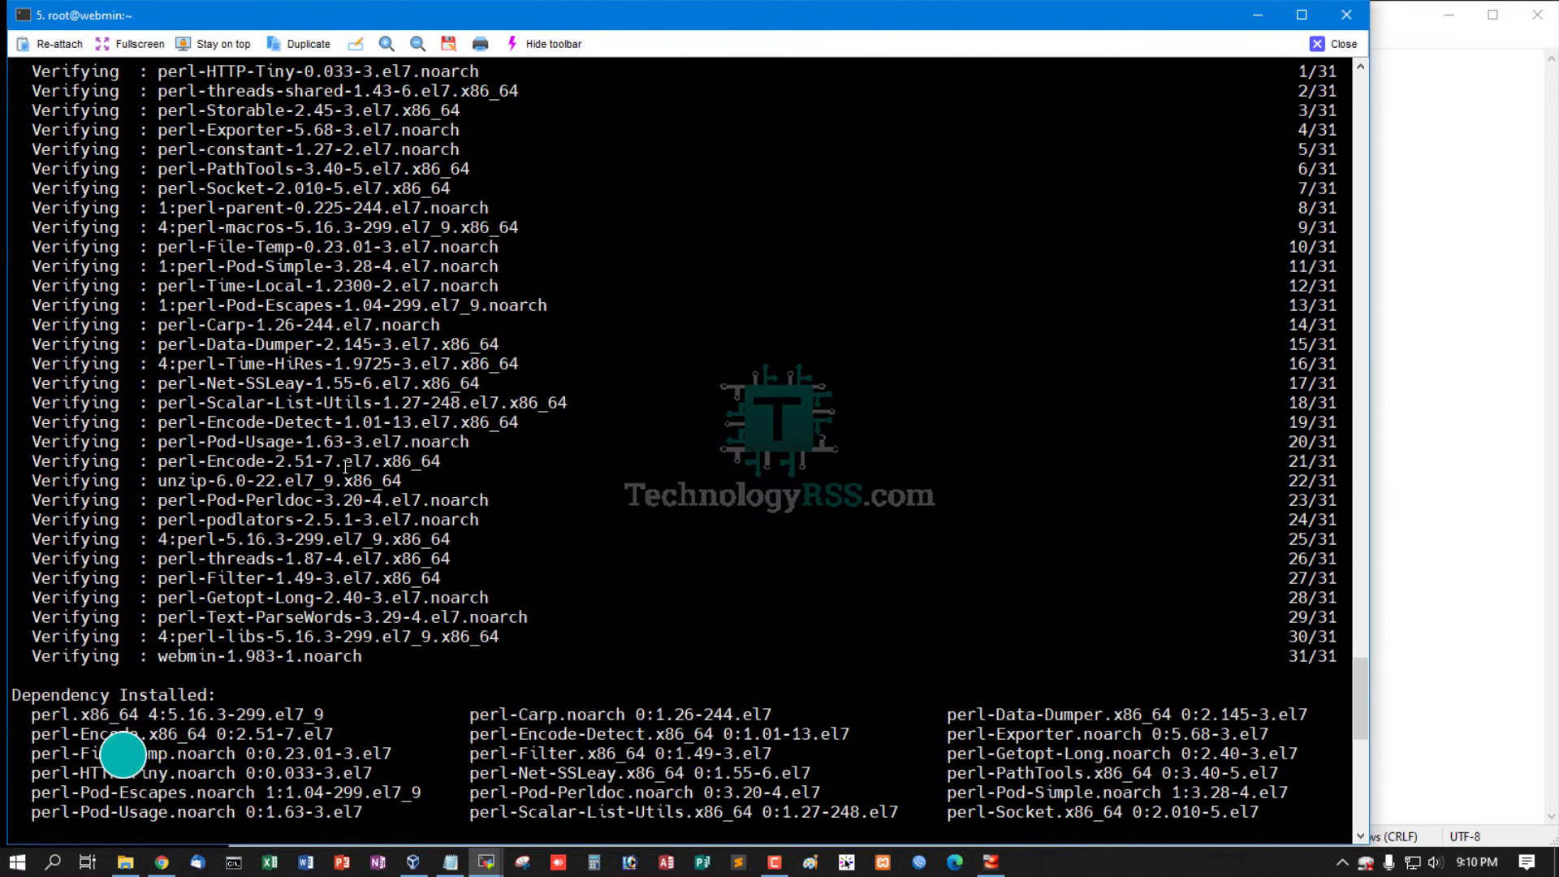
scroll("down", 3)
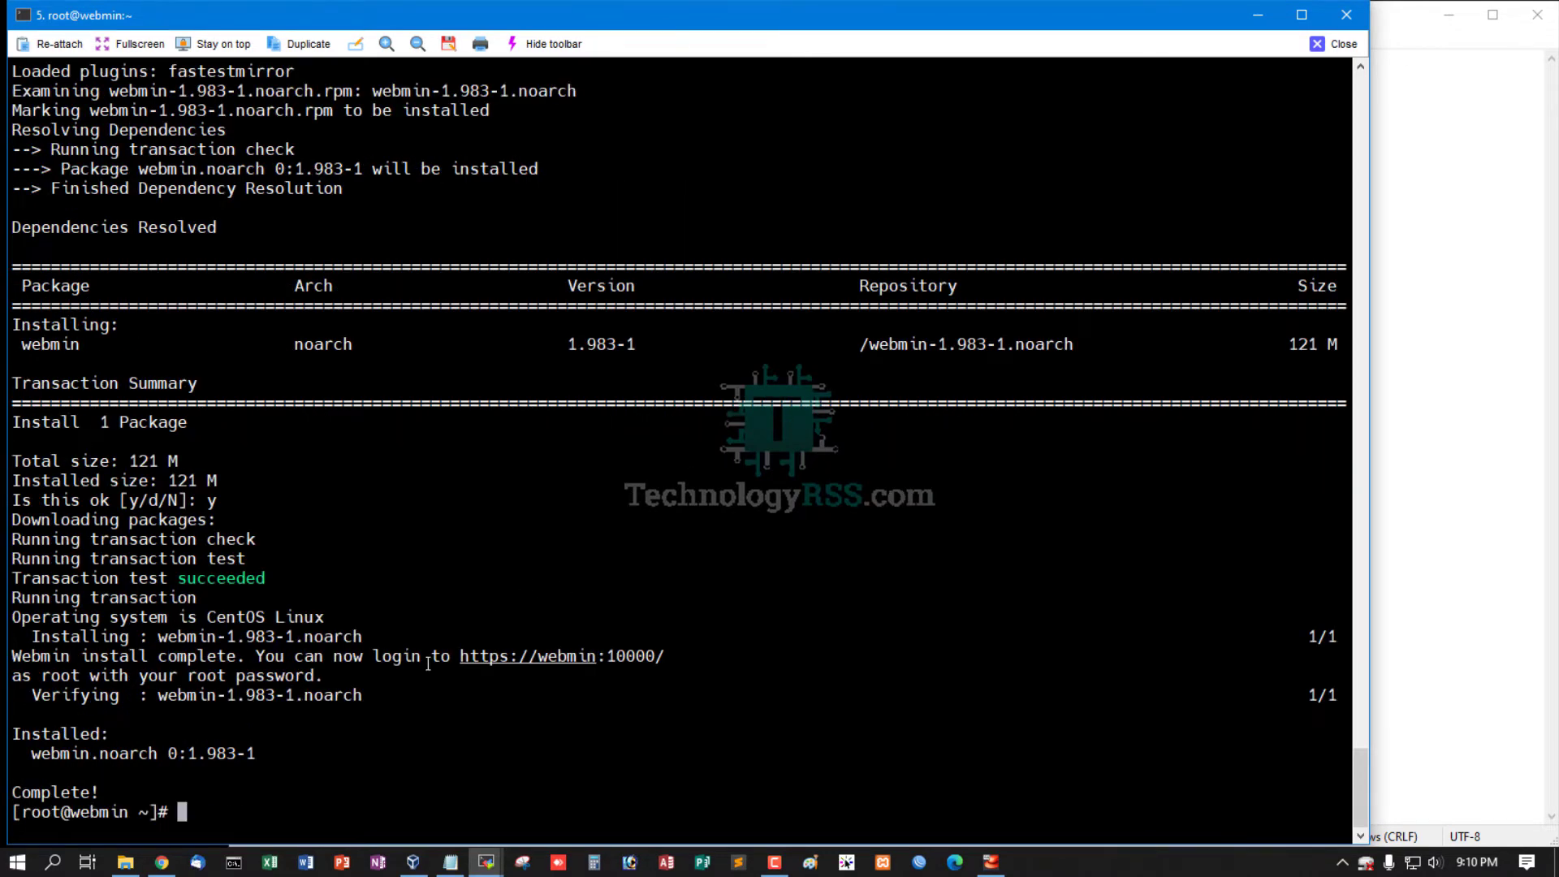
double_click(44, 654)
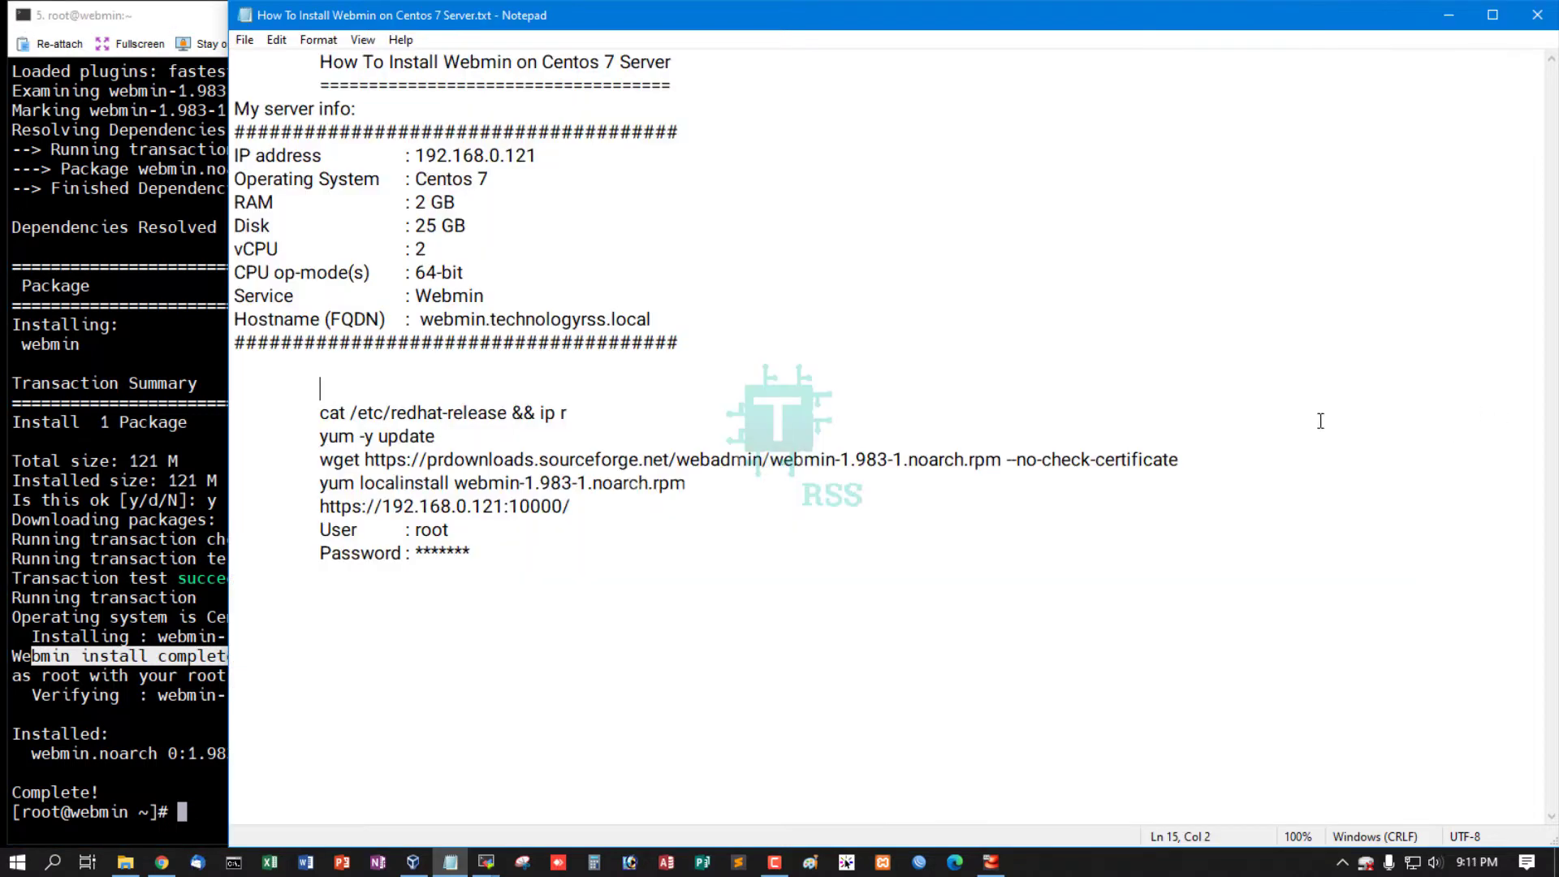
Step: Permanently open port 10000/tcp in the public firewall zone with firewall-cmd
triple_click(443, 507)
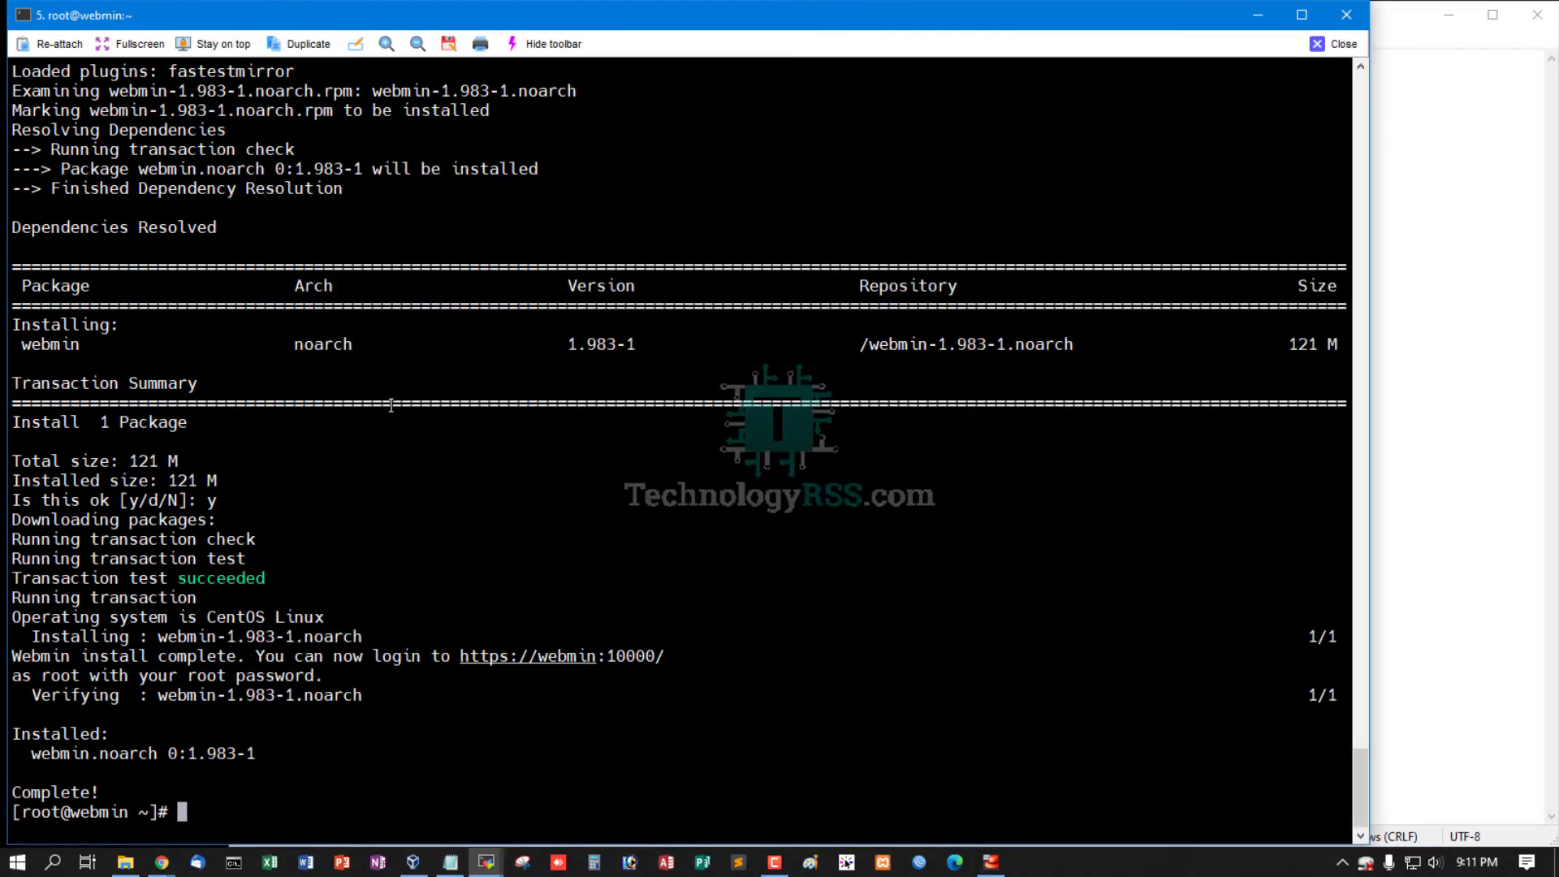
type("firewall-cmd --zone=public --add-port=10000/tcp --permanent")
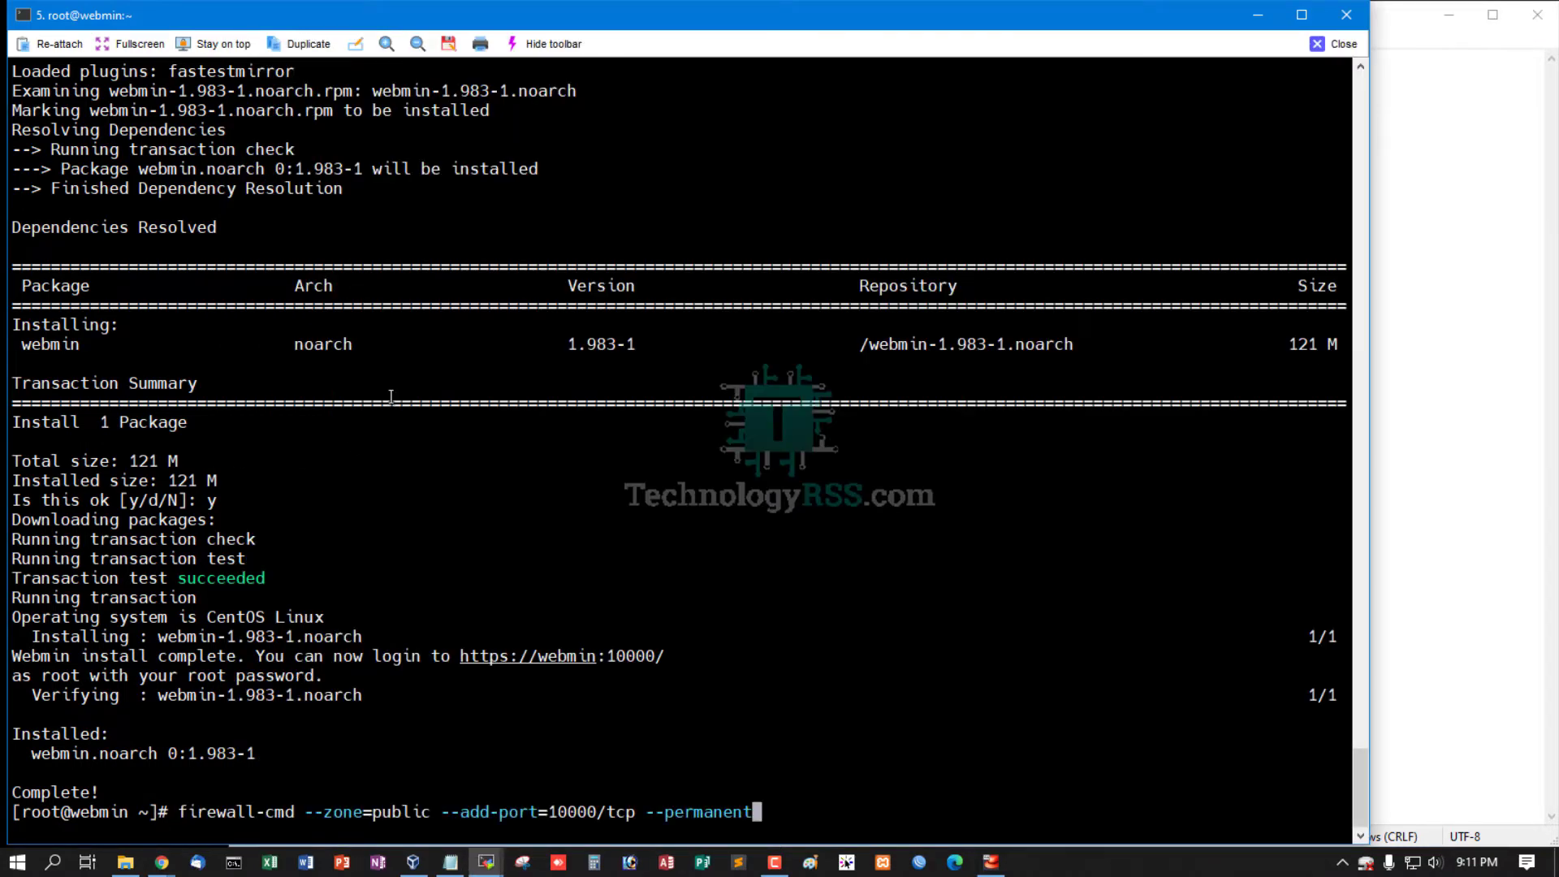
key("Return")
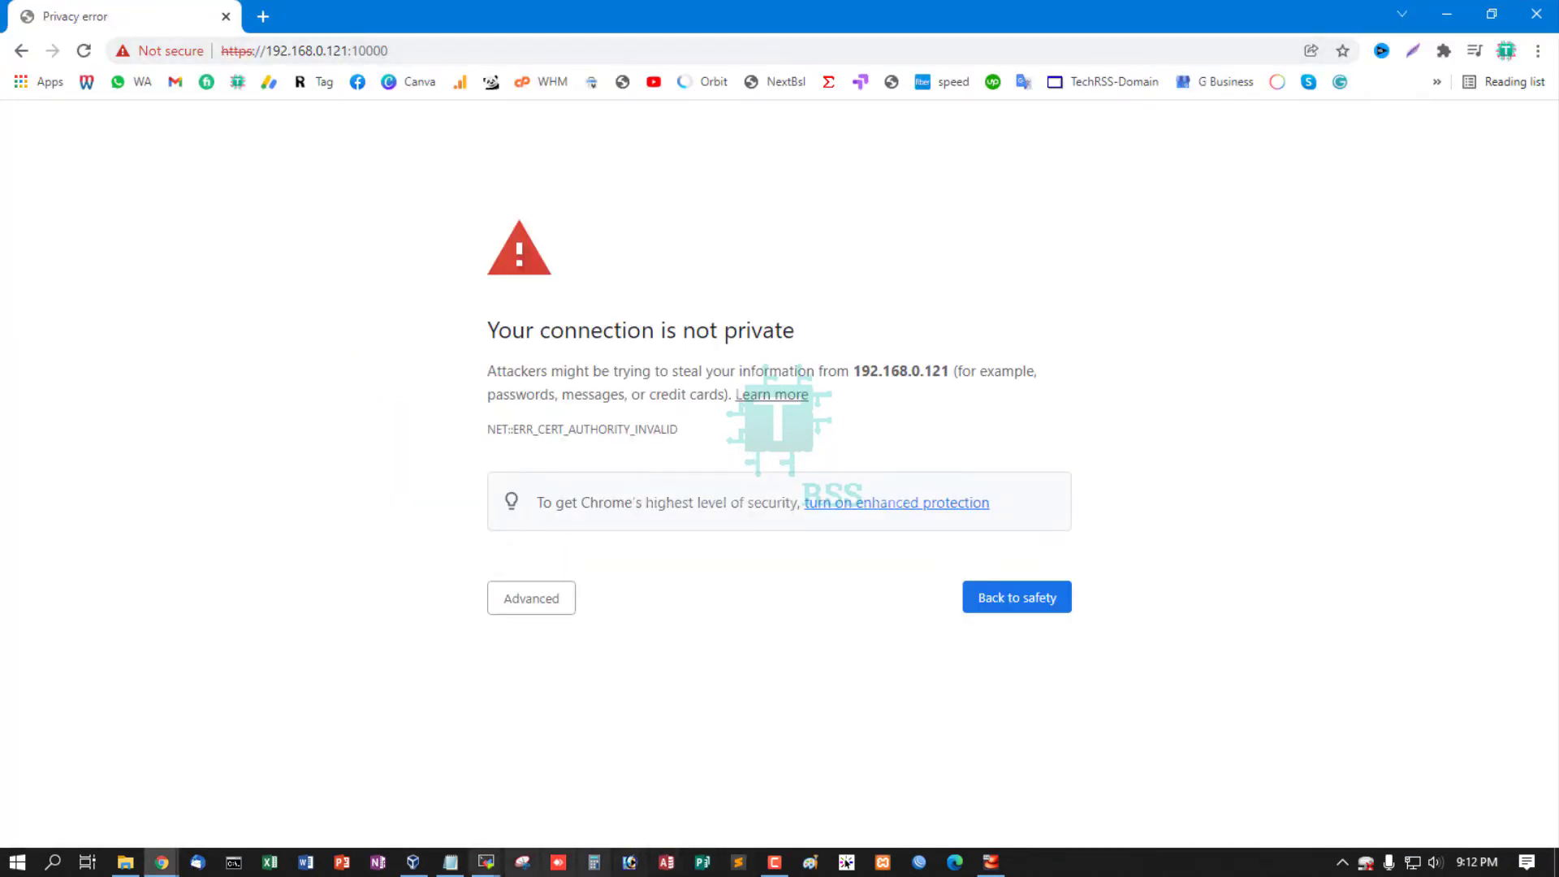
Step: Proceed past Chrome's certificate warning to reach the Webmin login at 192.168.0.121:10000
left_click(531, 598)
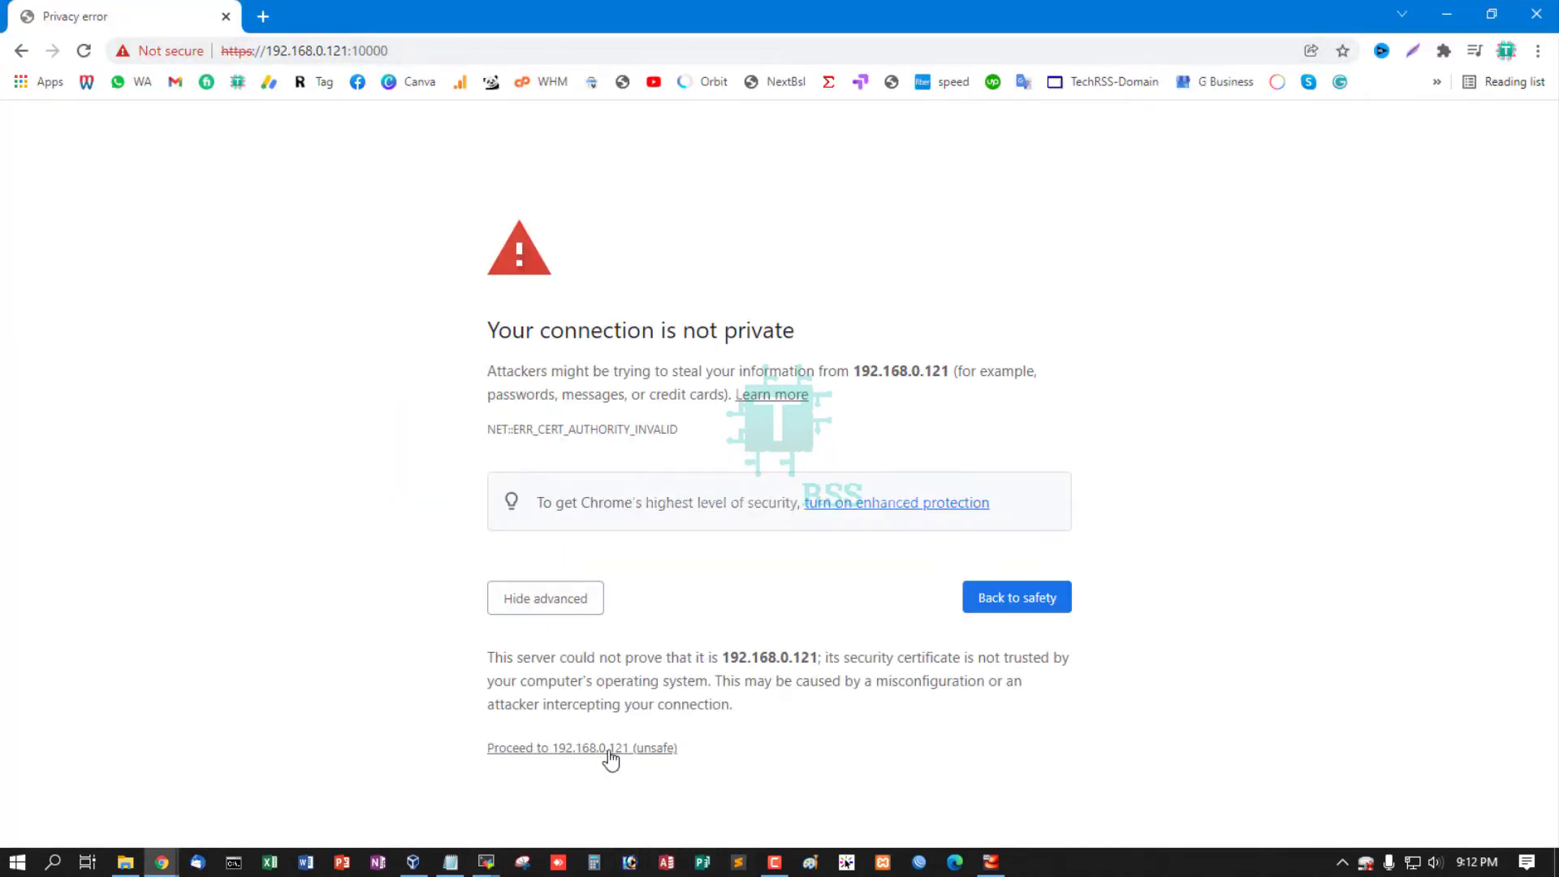
left_click(582, 747)
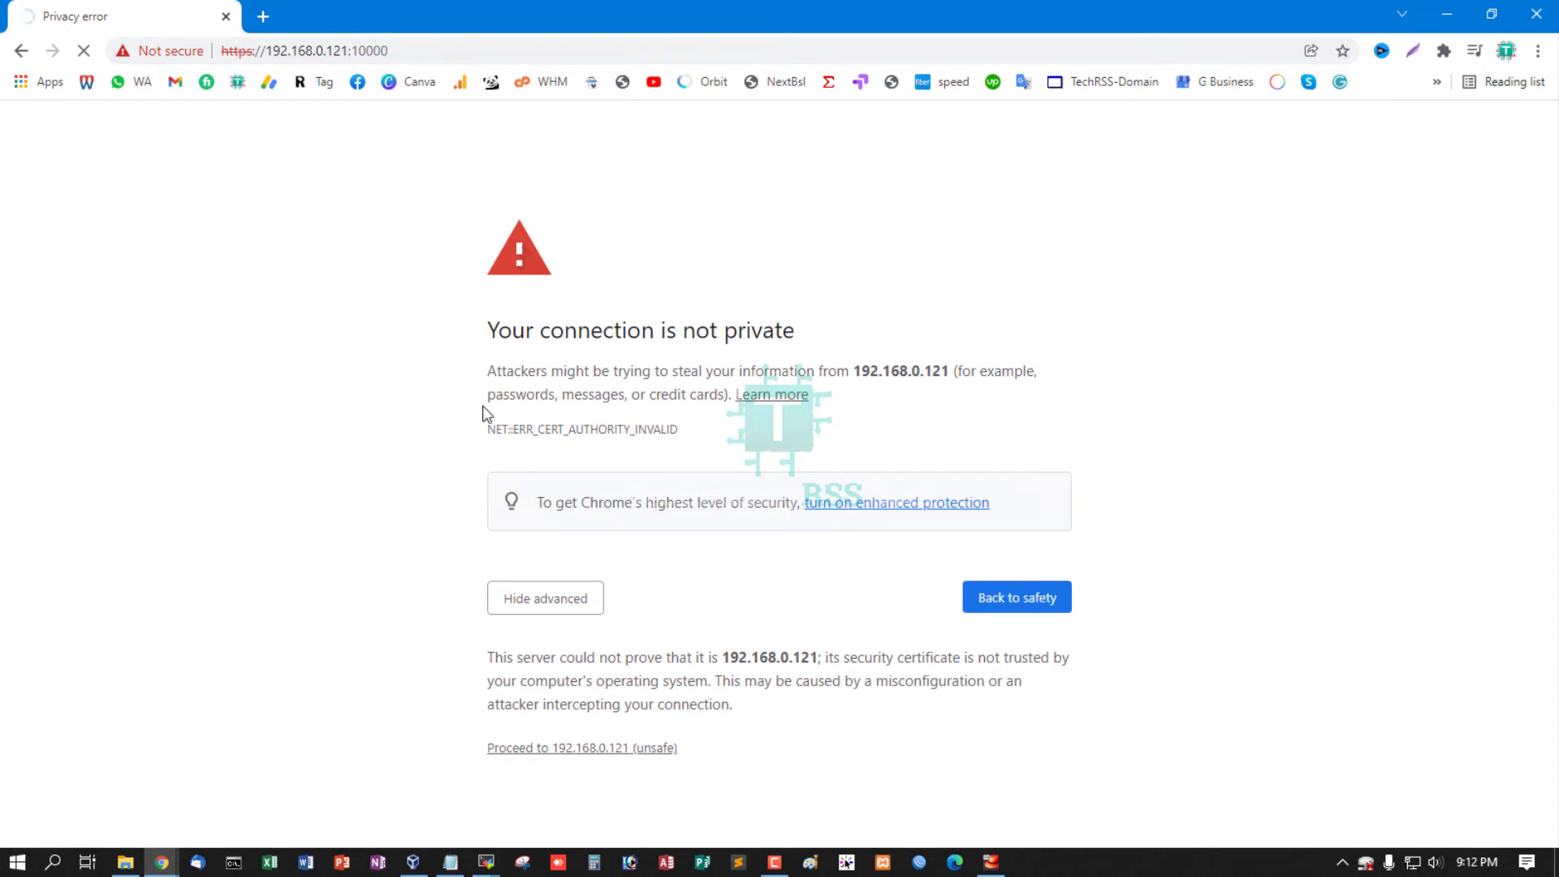
left_click(582, 748)
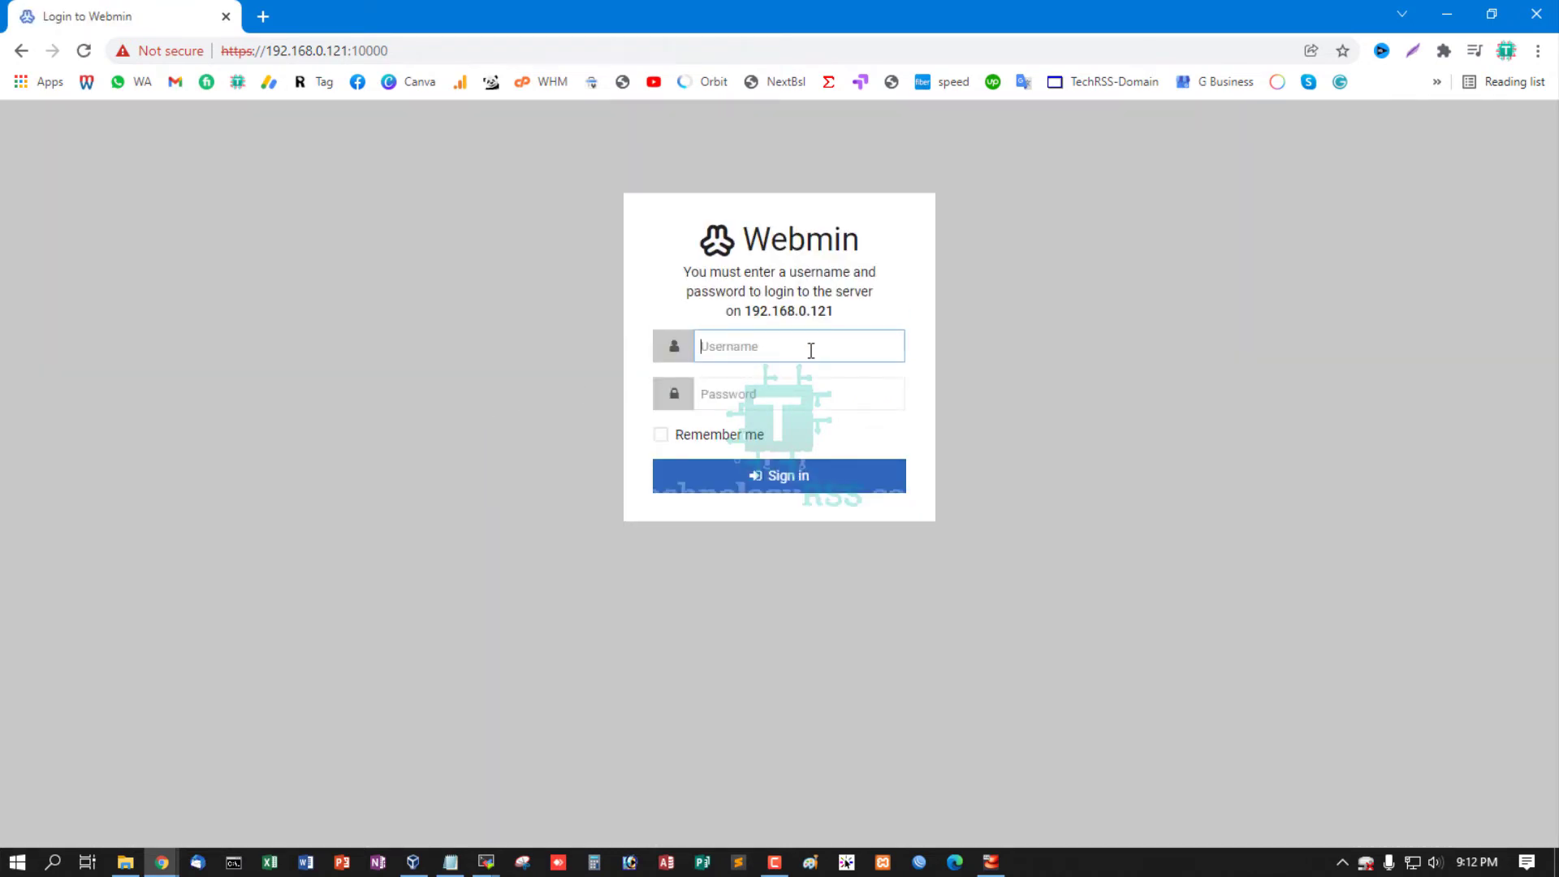
Step: Sign in to Webmin as root with the root password
type("root")
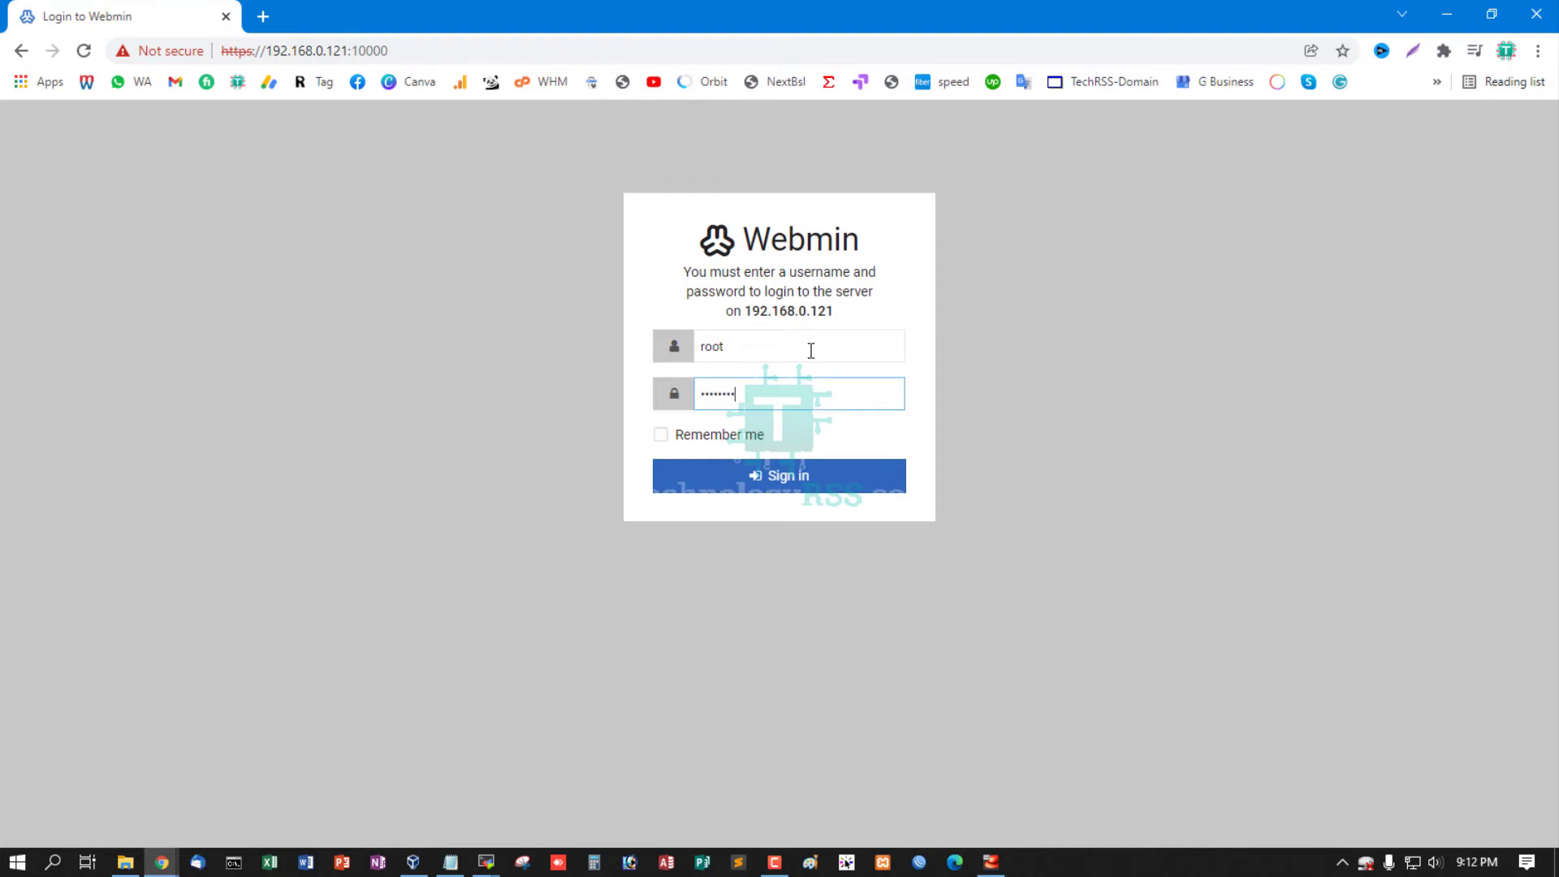
left_click(780, 476)
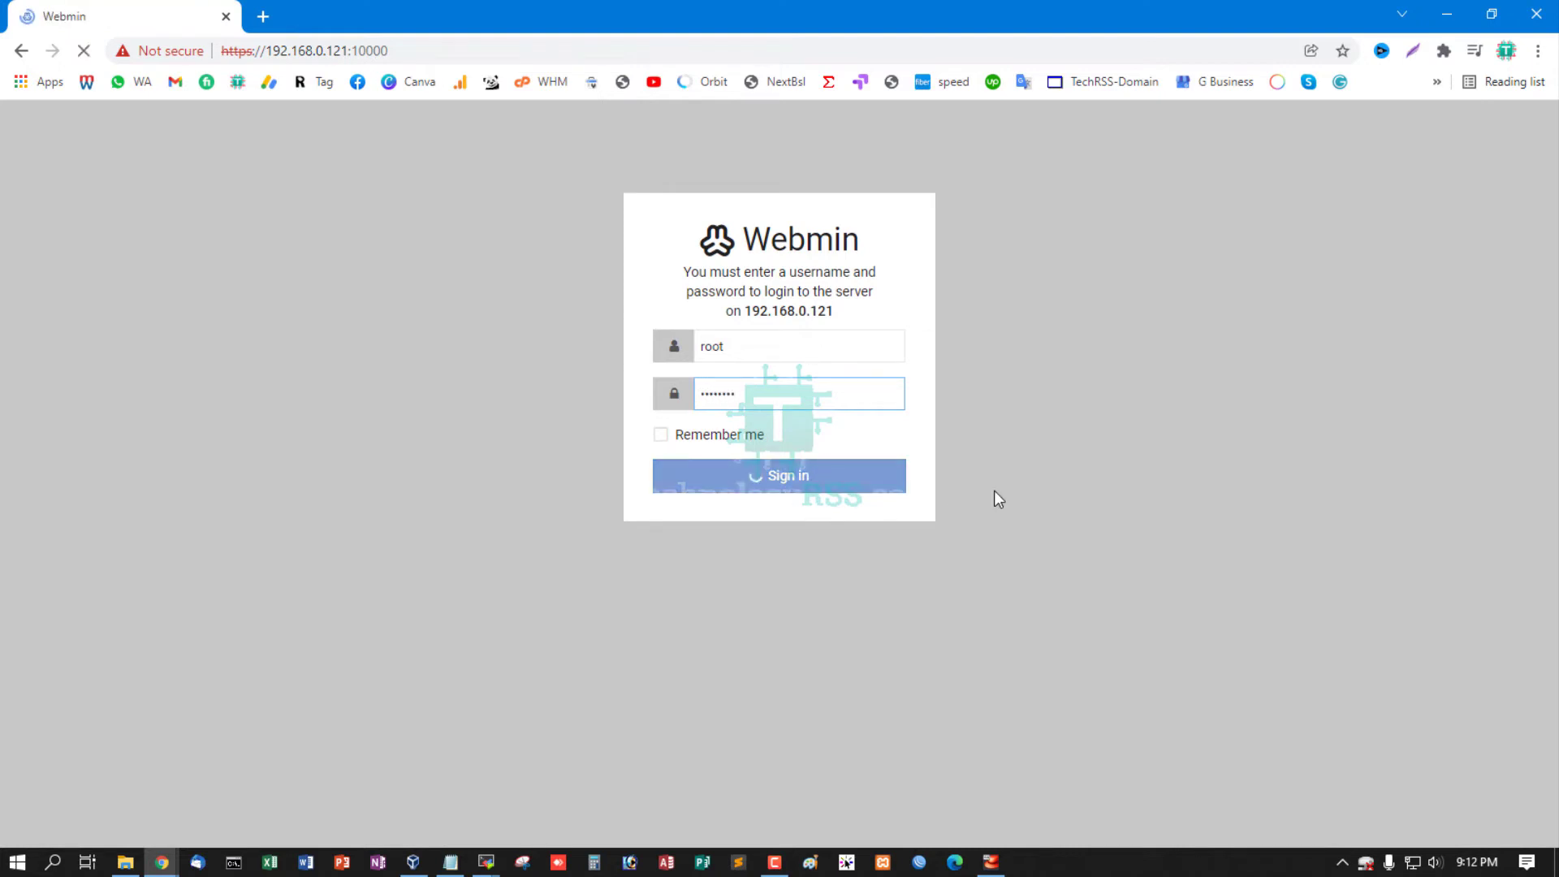
left_click(780, 476)
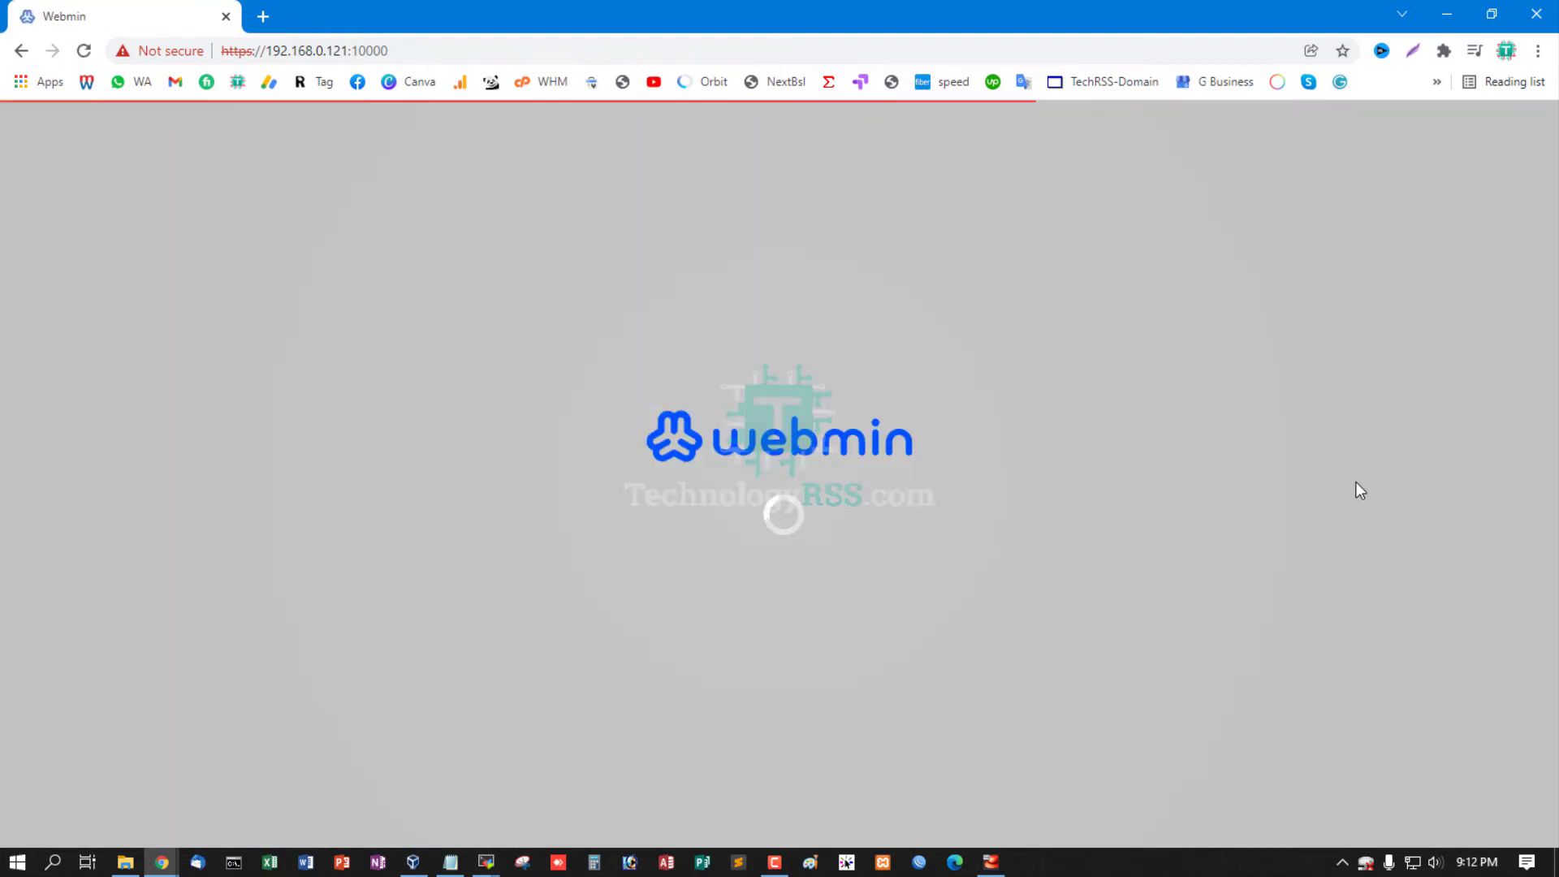
mouse_move(1363, 477)
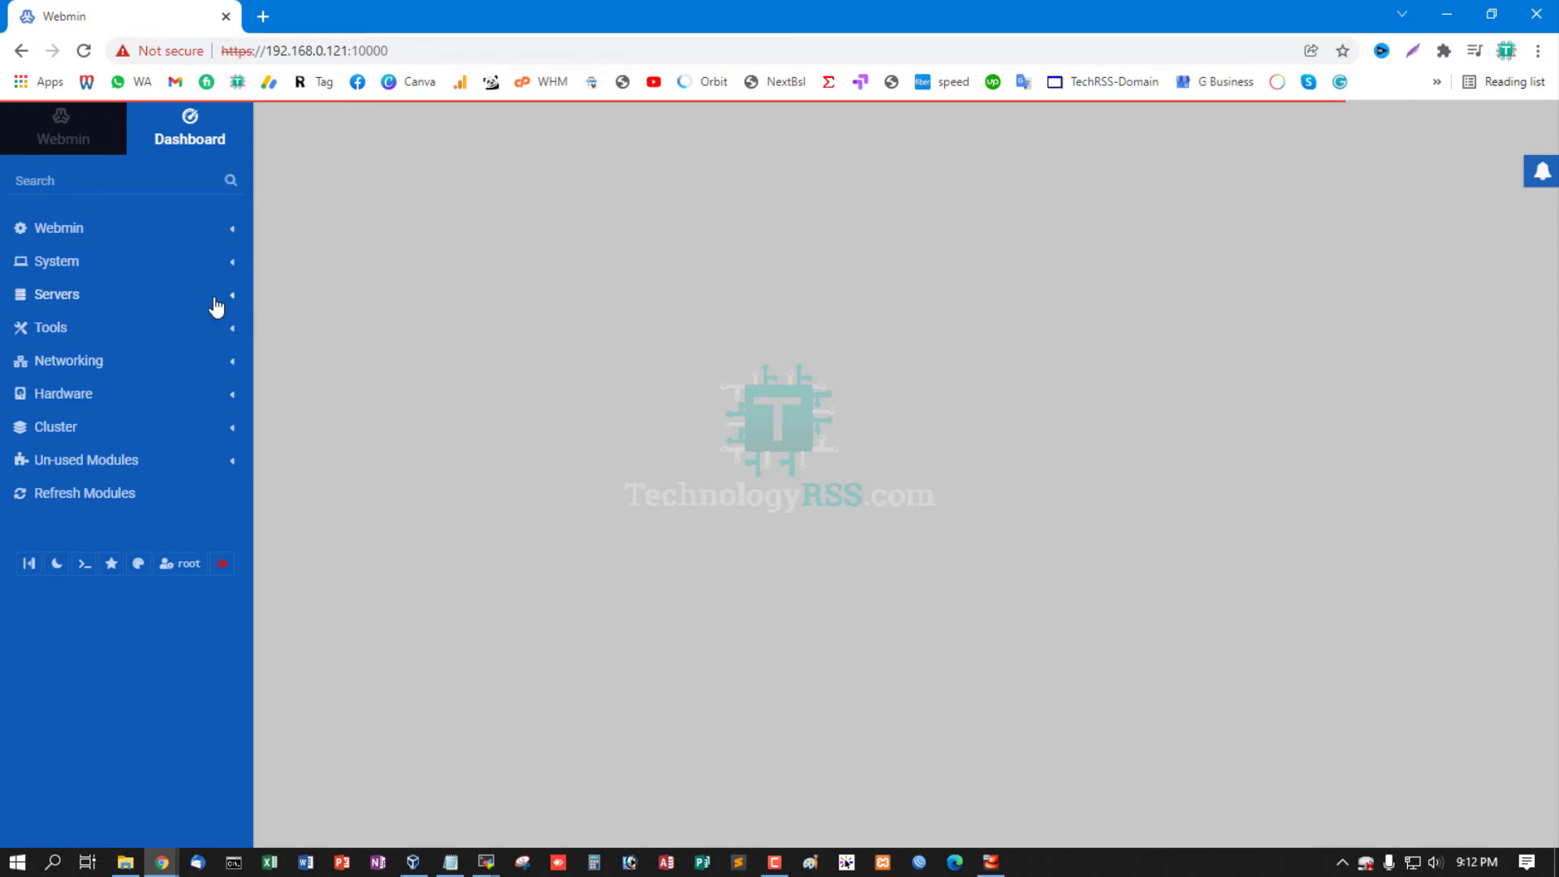
mouse_move(195, 331)
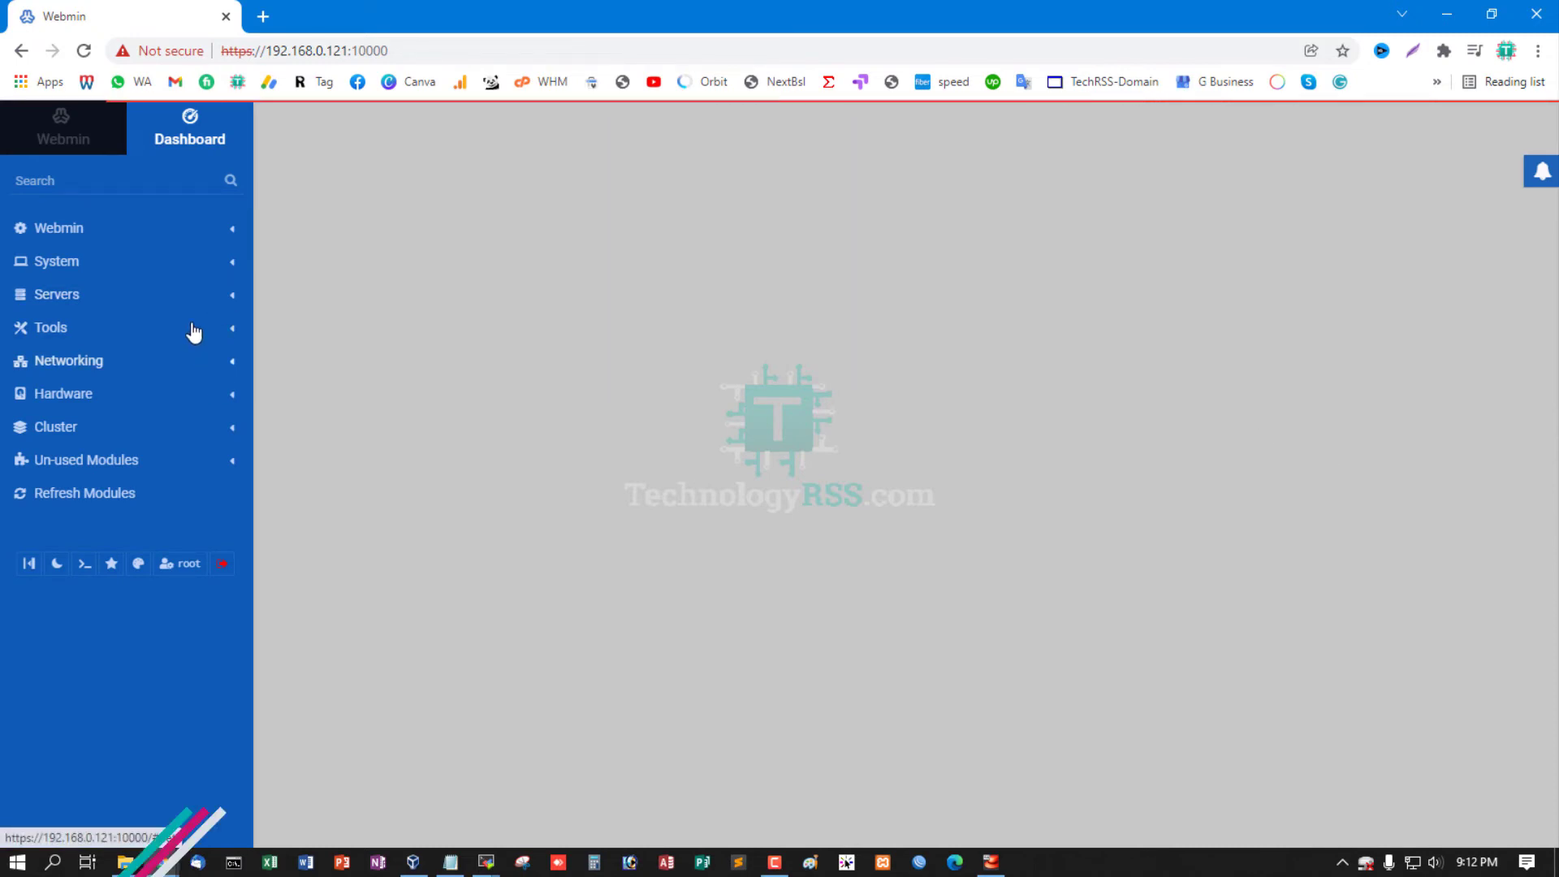
Step: Load the dashboard's System Information, then browse the Networking and Un-used Modules groups and collapse them
left_click(189, 128)
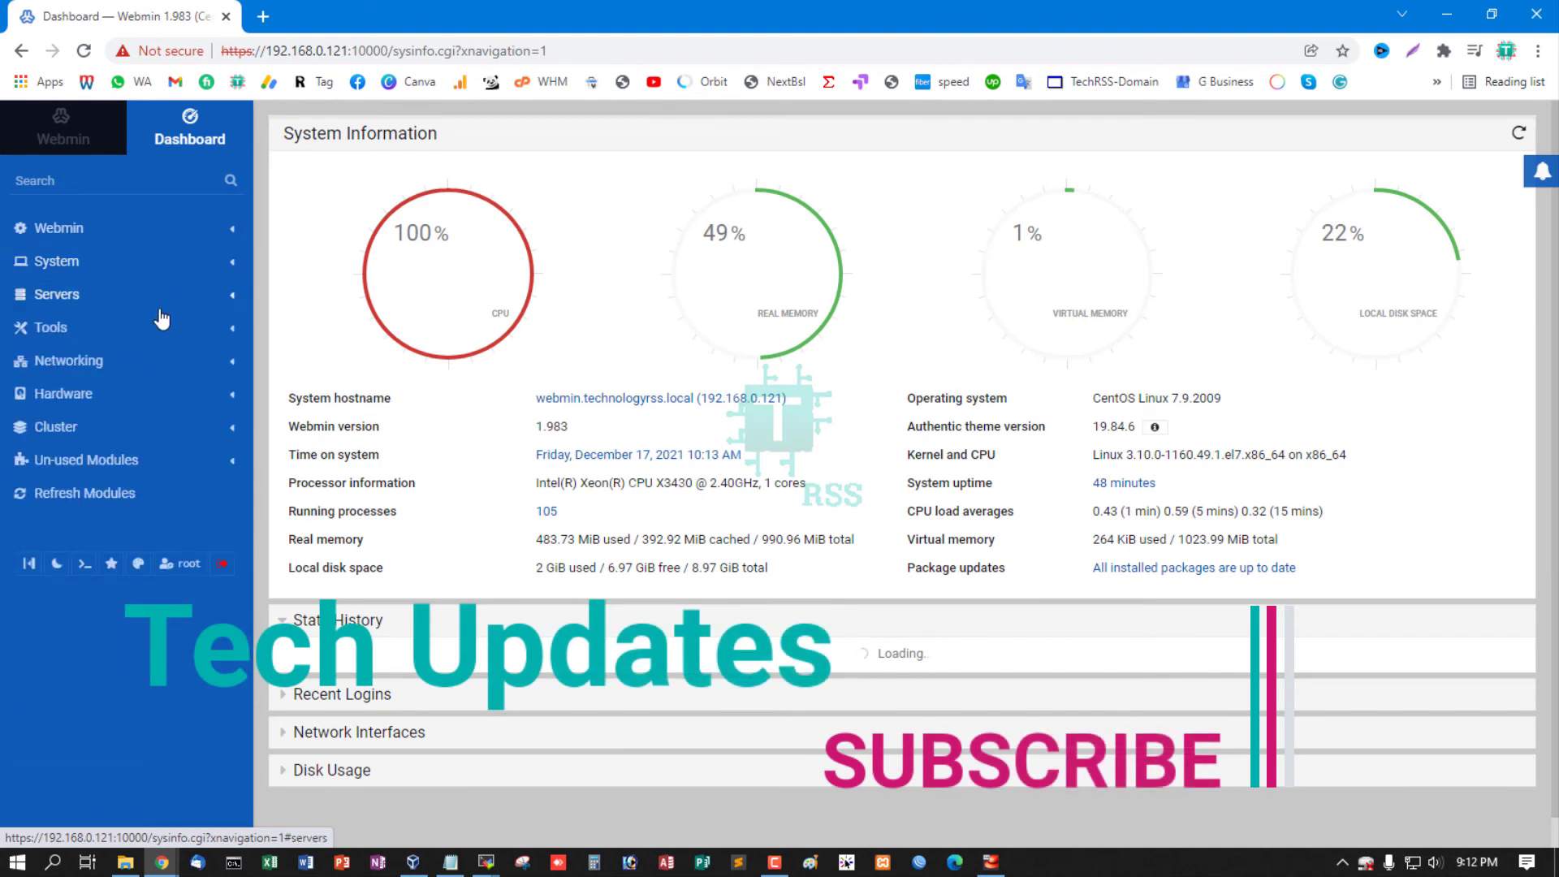
left_click(68, 361)
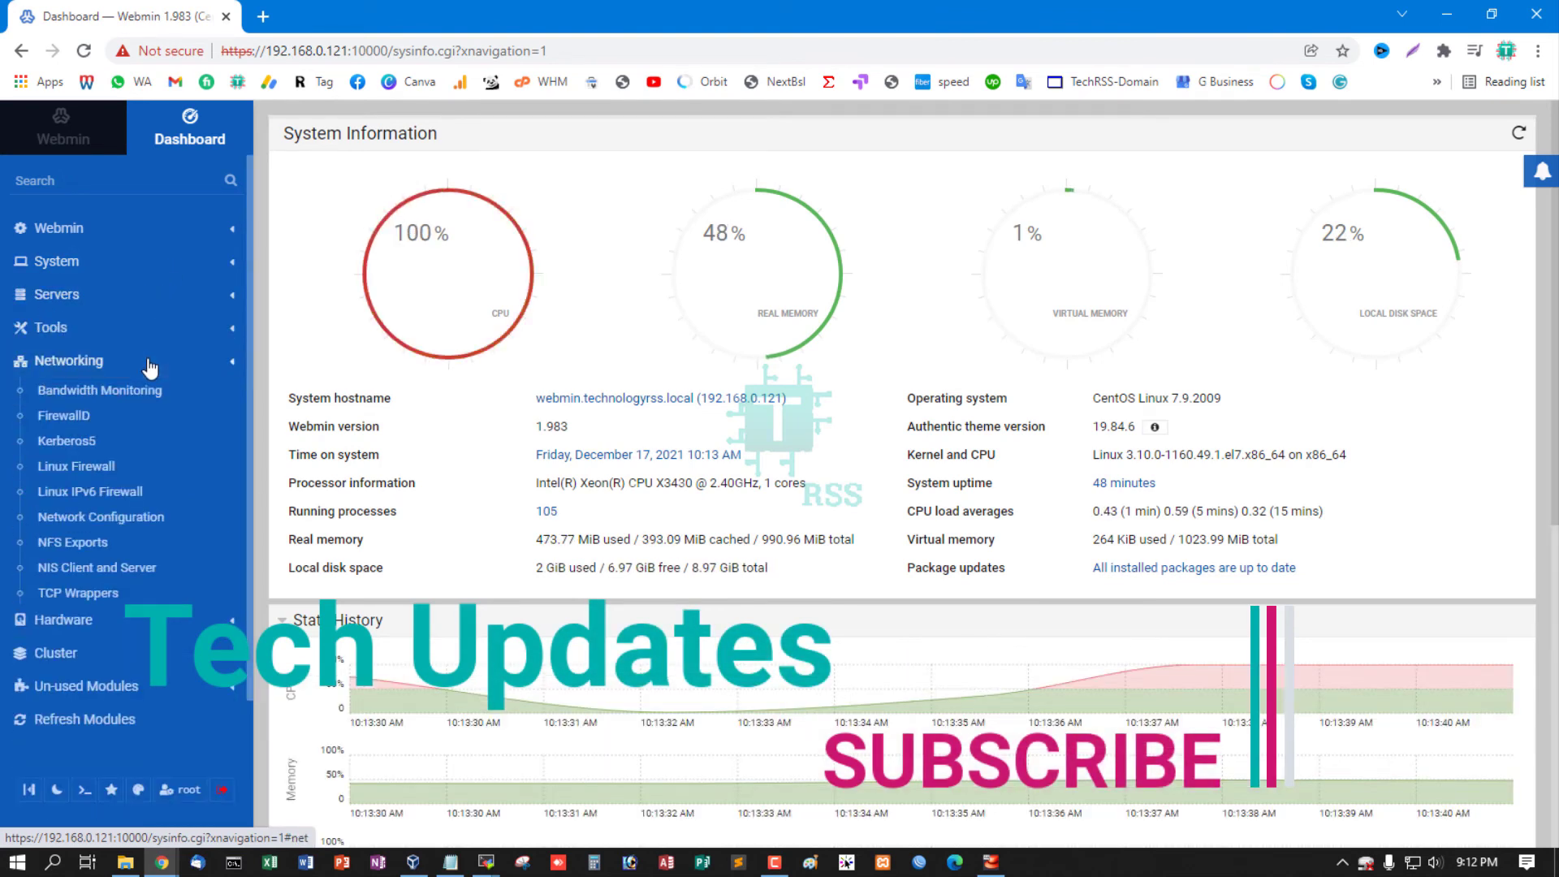
left_click(70, 361)
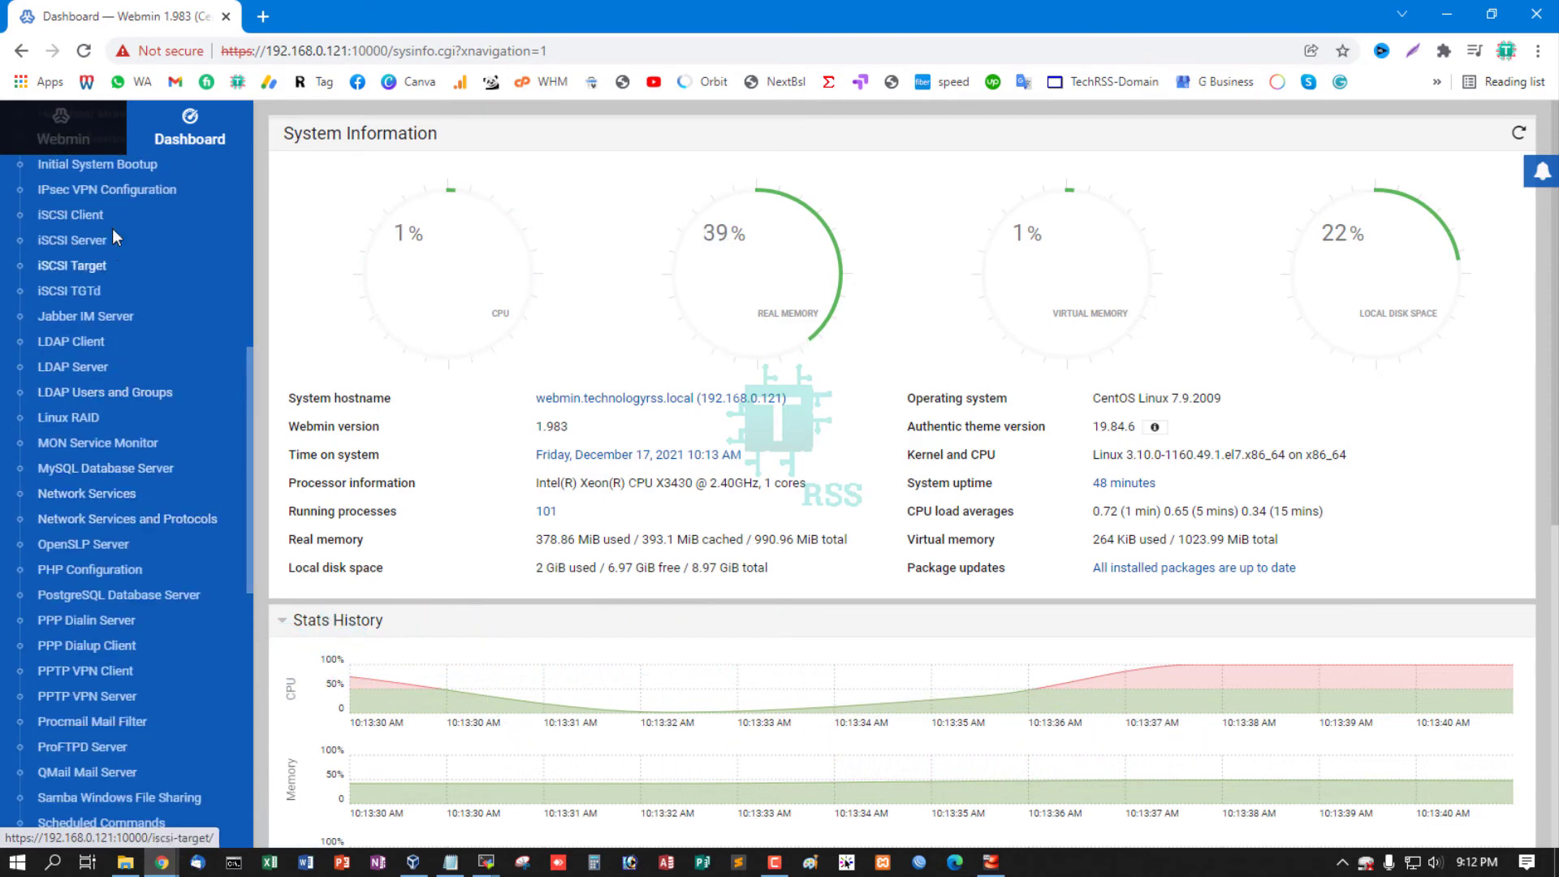
mouse_move(73, 365)
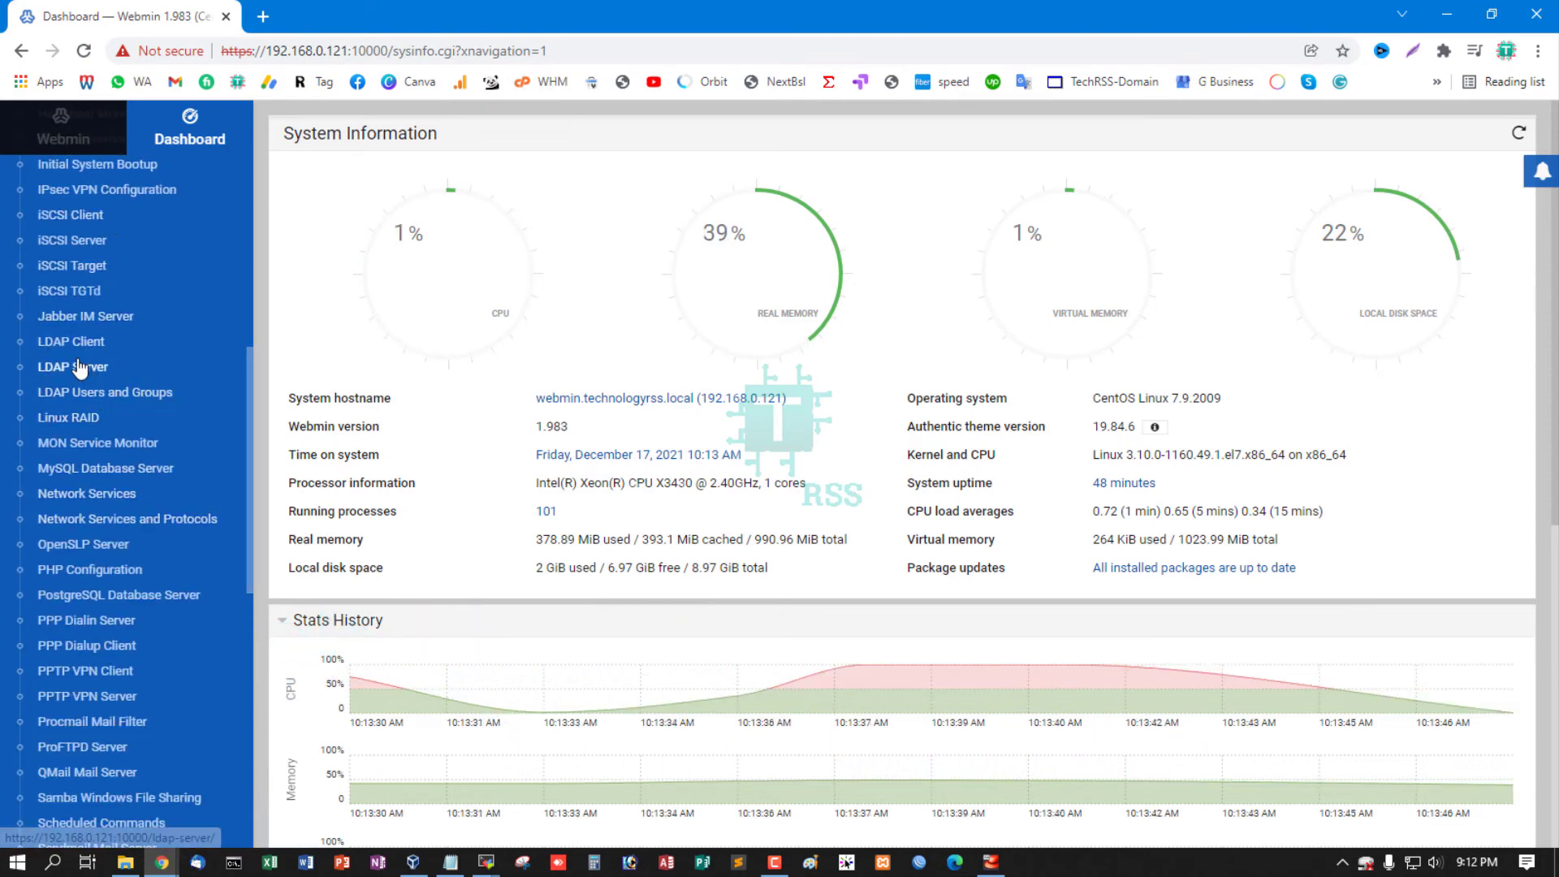
scroll("up", 3)
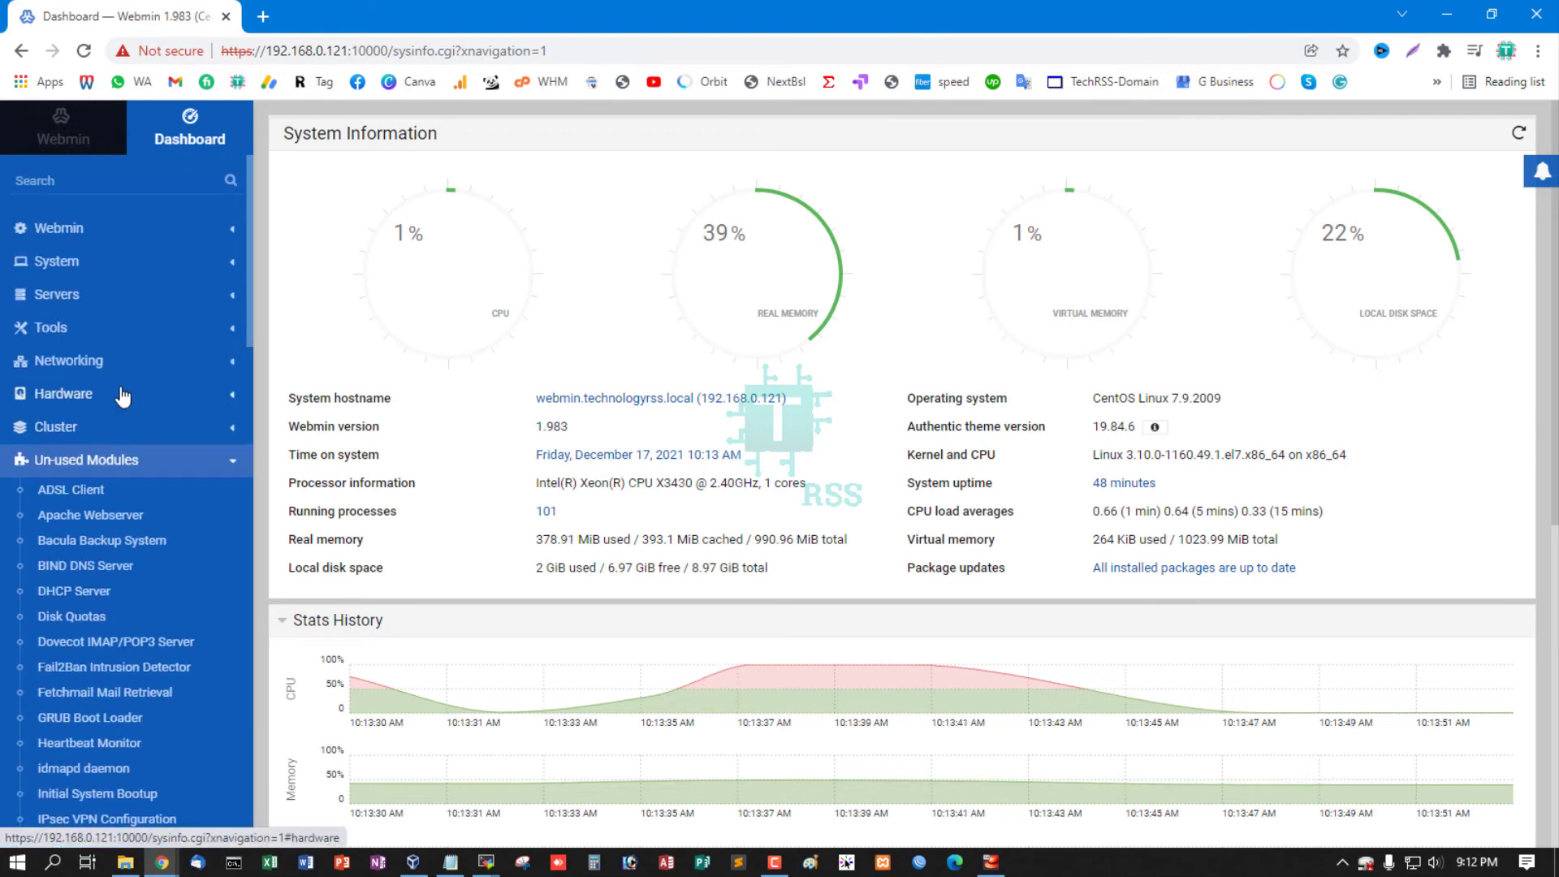
left_click(87, 460)
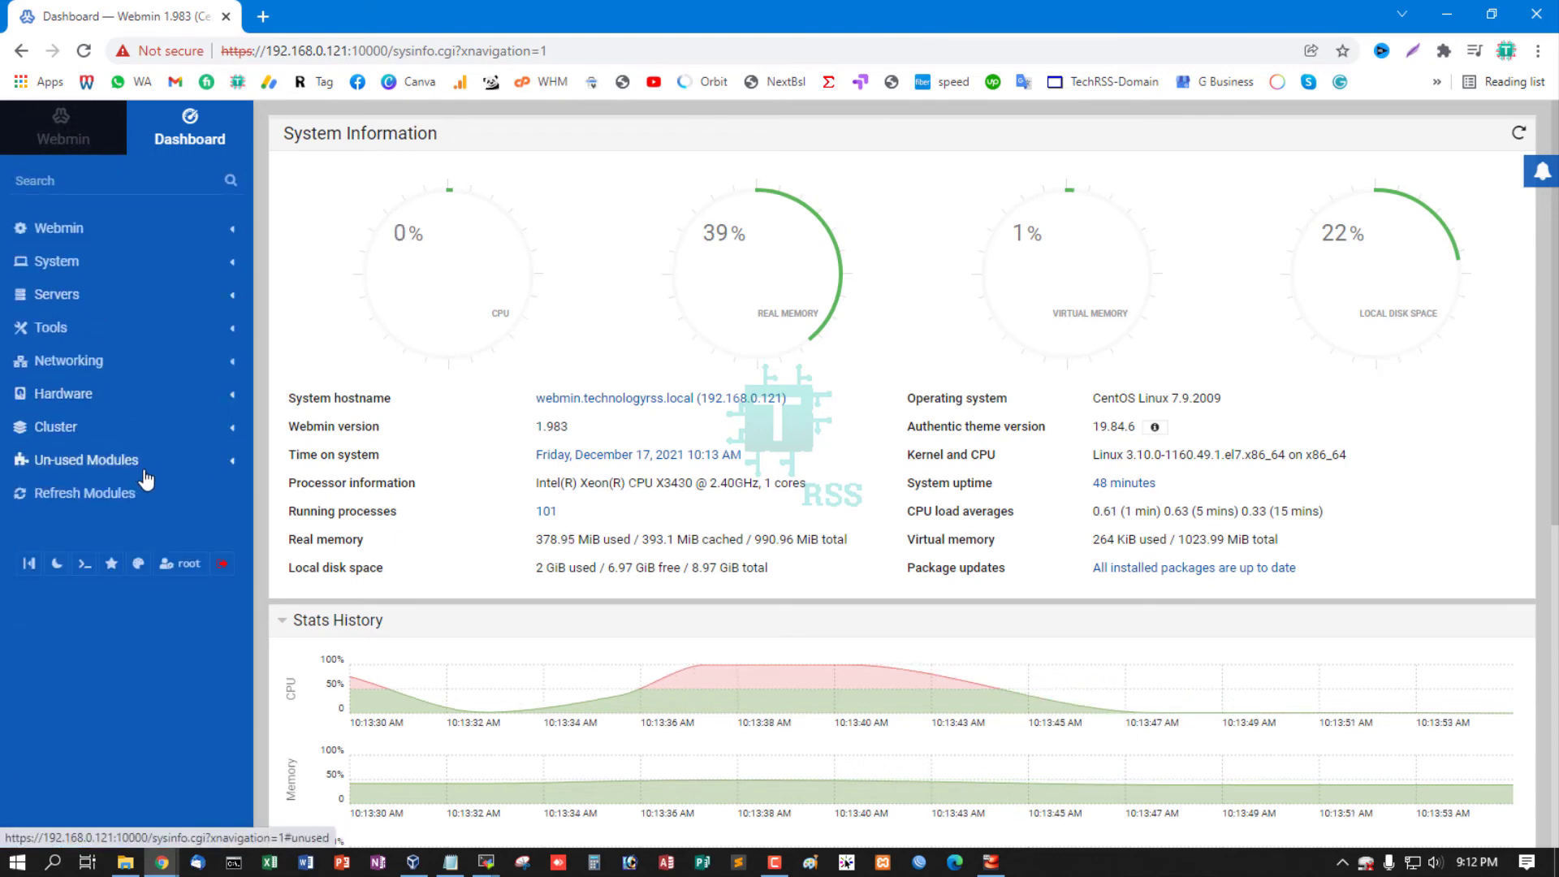
mouse_move(268, 402)
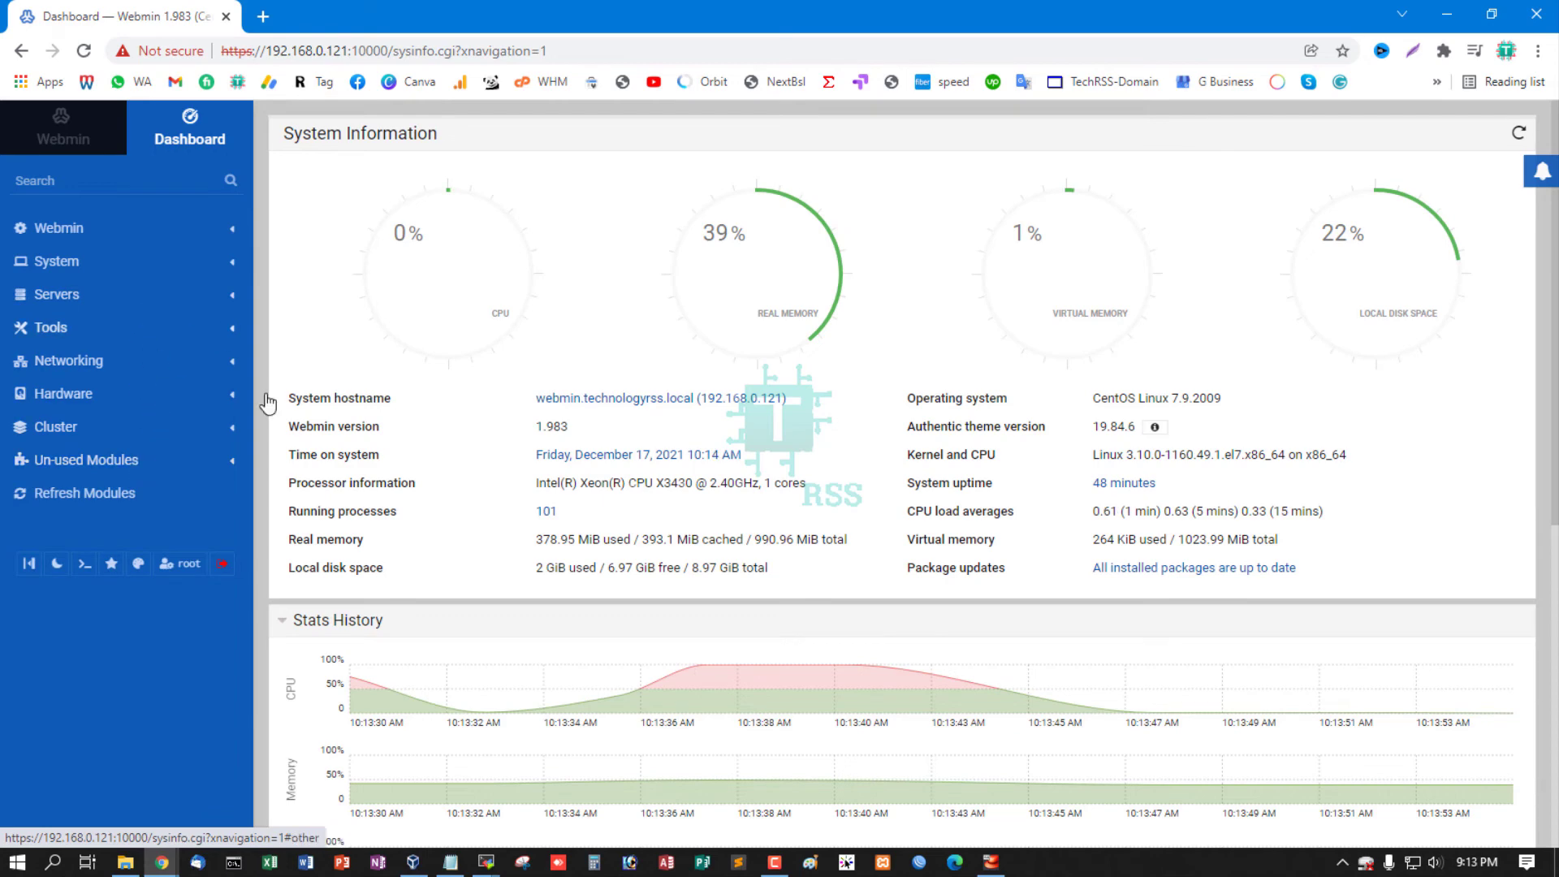